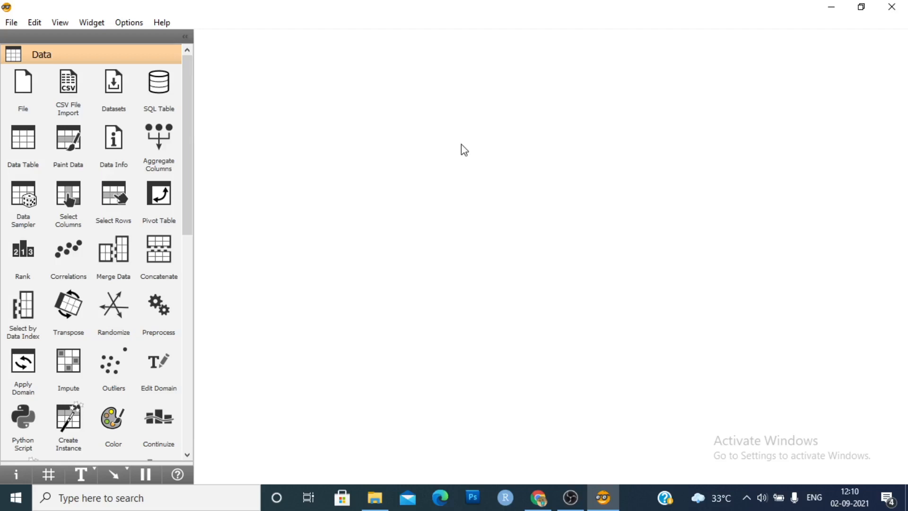
mouse_move(426, 168)
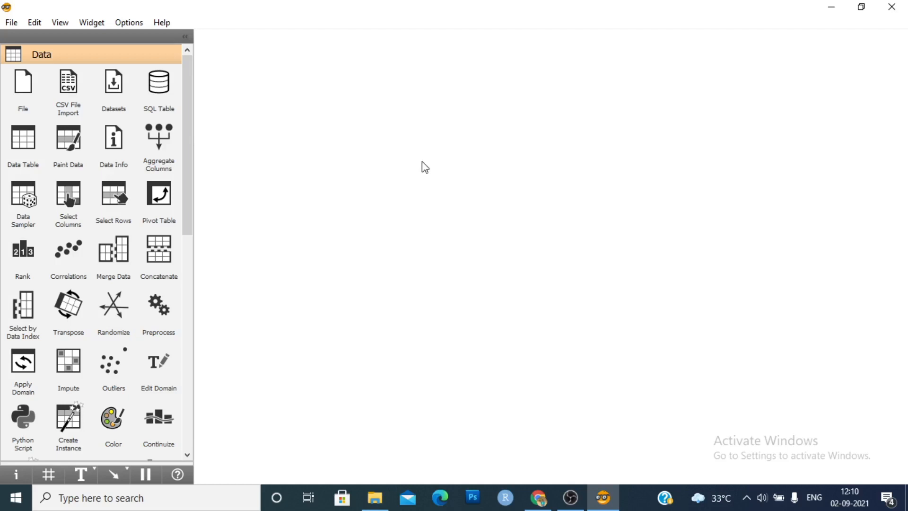
mouse_move(23, 81)
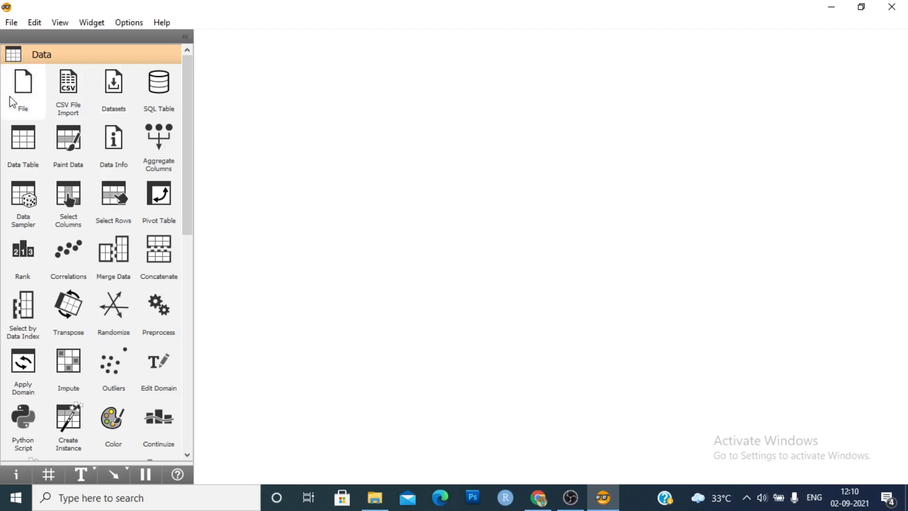
- Place a File widget on the canvas and load employment.xlsx into it
drag(22, 82, 293, 129)
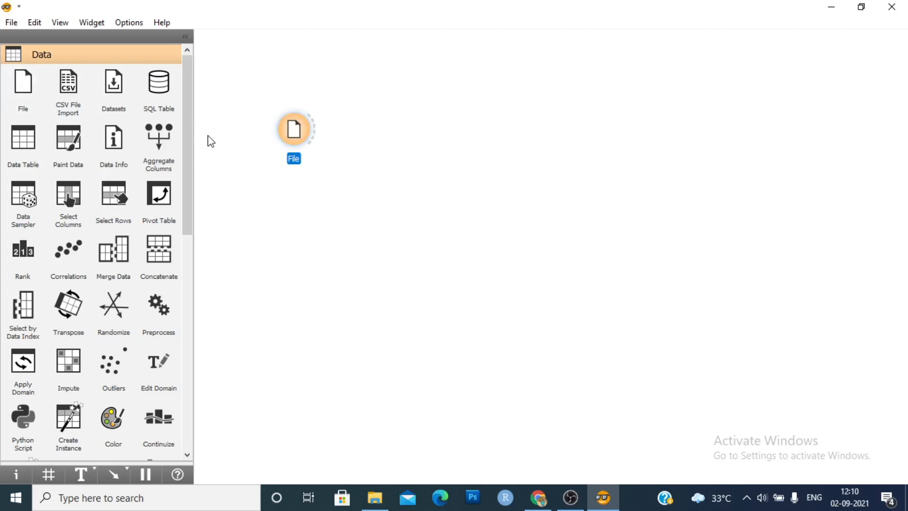
double_click(294, 128)
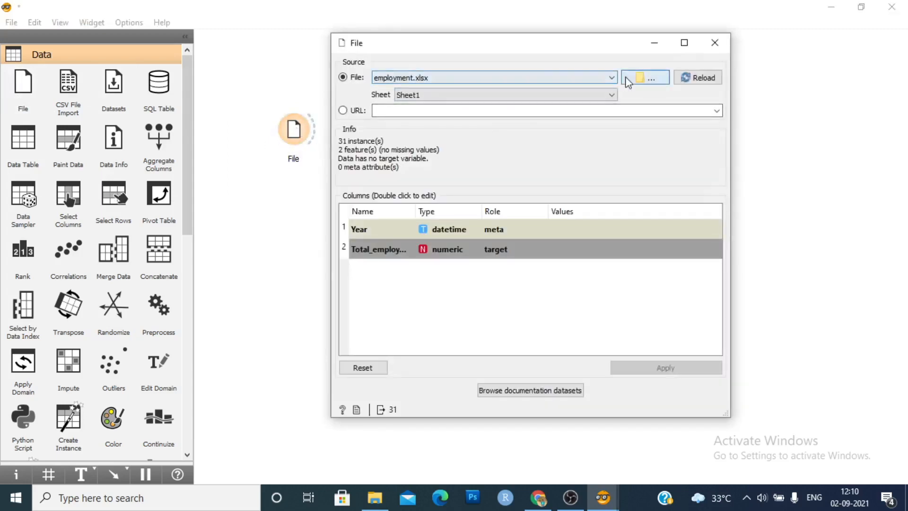
click(645, 76)
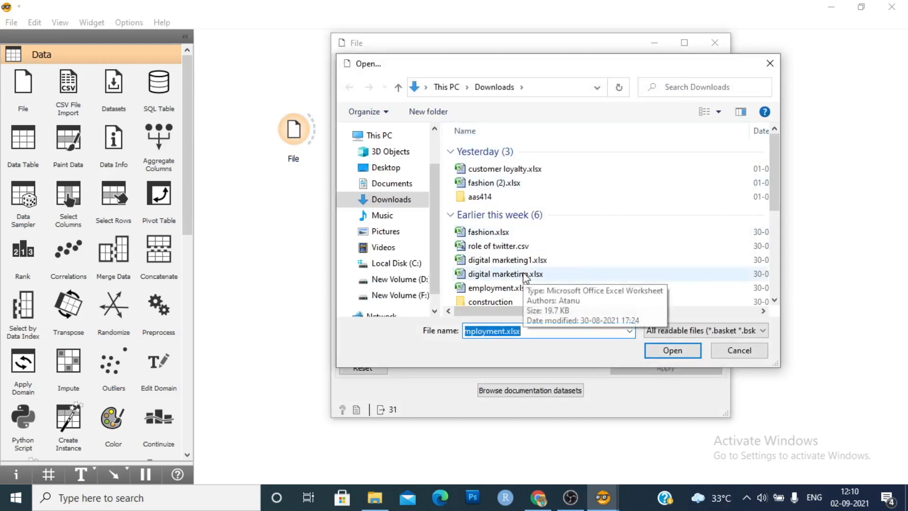
click(672, 350)
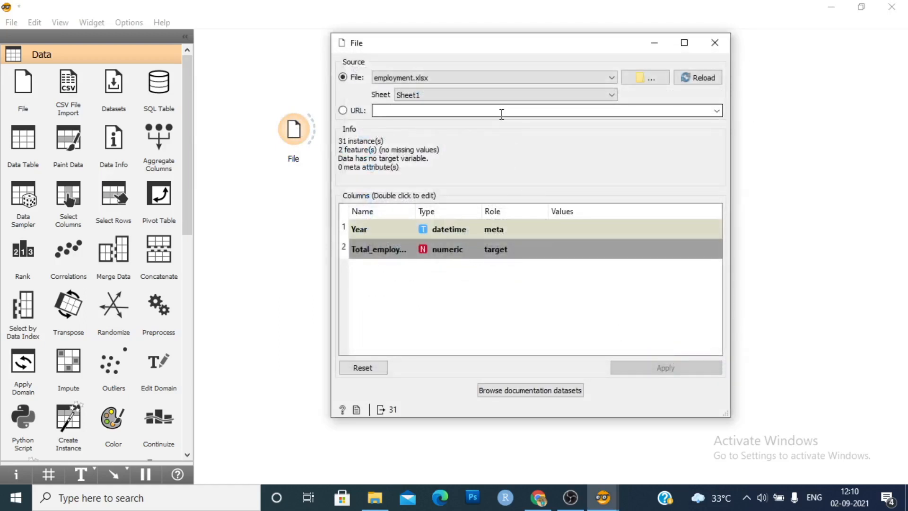
click(504, 94)
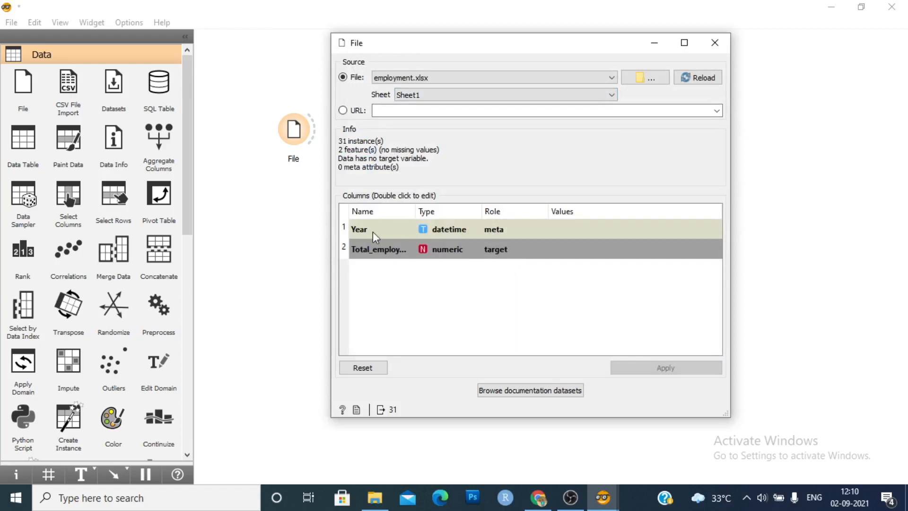
mouse_move(383, 237)
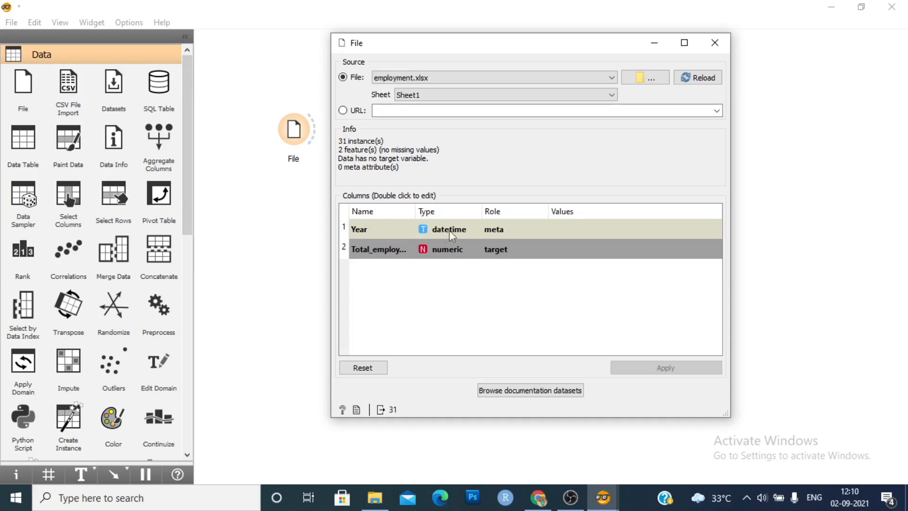
- Keep Year as datetime meta and Total_employment as numeric target, then apply the settings
click(449, 229)
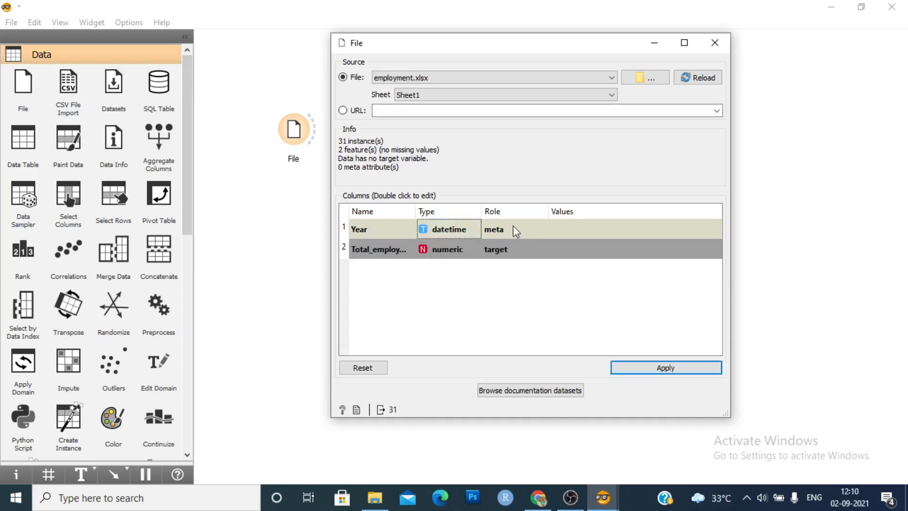
click(513, 229)
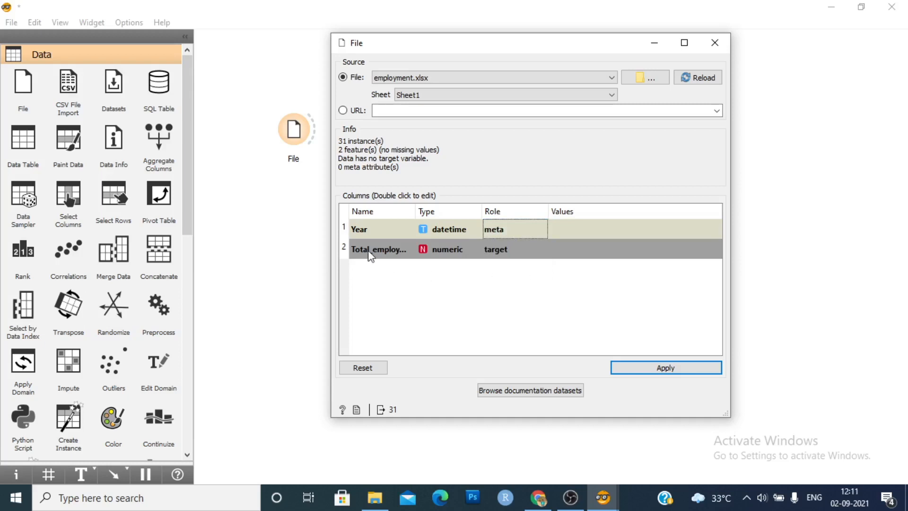
mouse_move(398, 257)
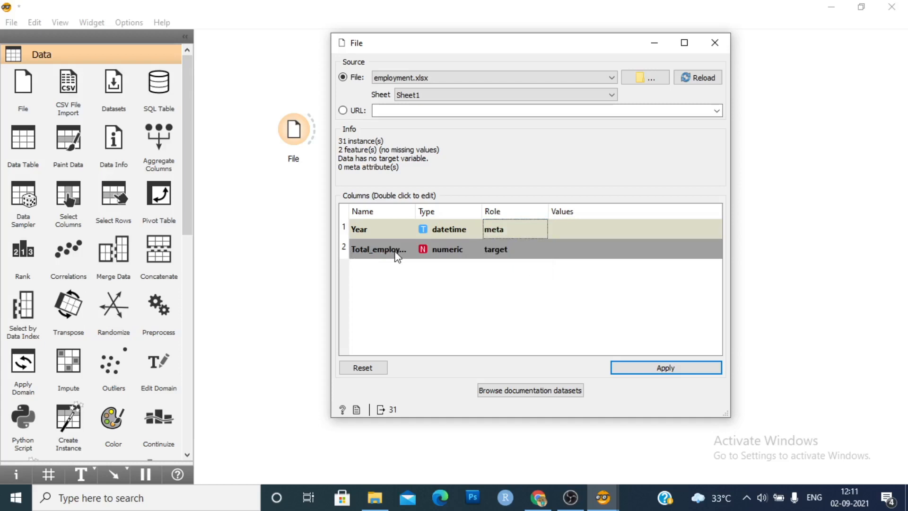
click(456, 249)
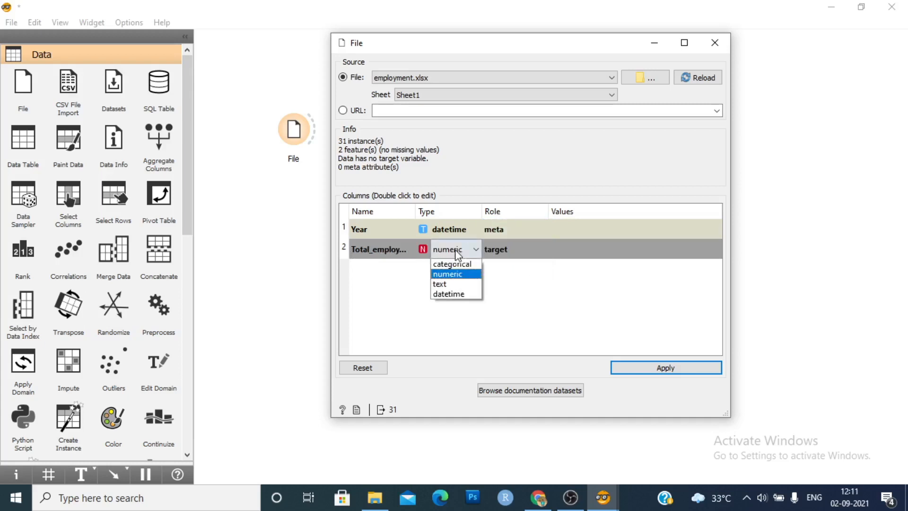
click(514, 249)
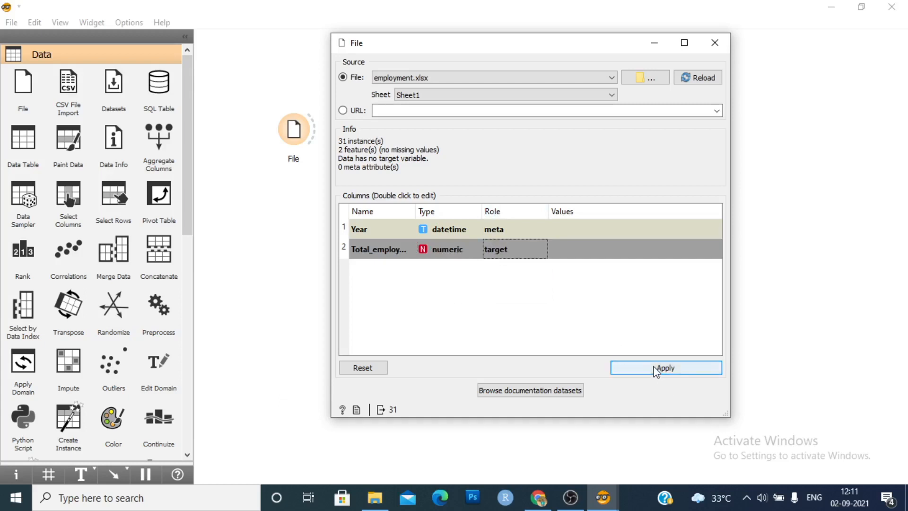
click(665, 368)
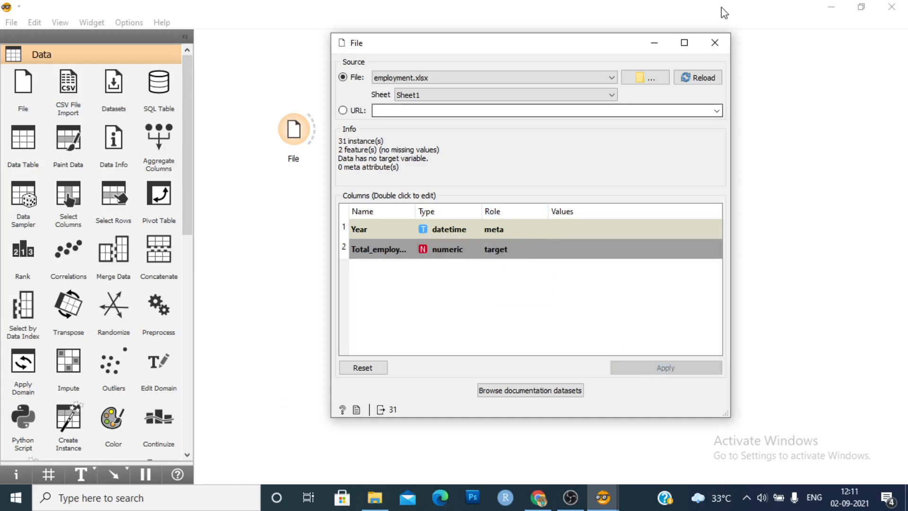
click(715, 42)
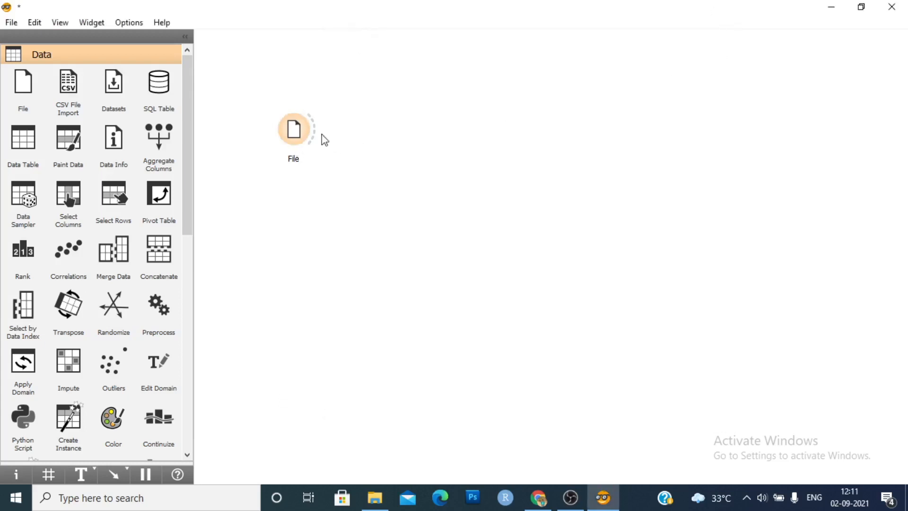
- Connect an As Timeseries widget after File and confirm Year as its sequential attribute
drag(312, 130, 374, 138)
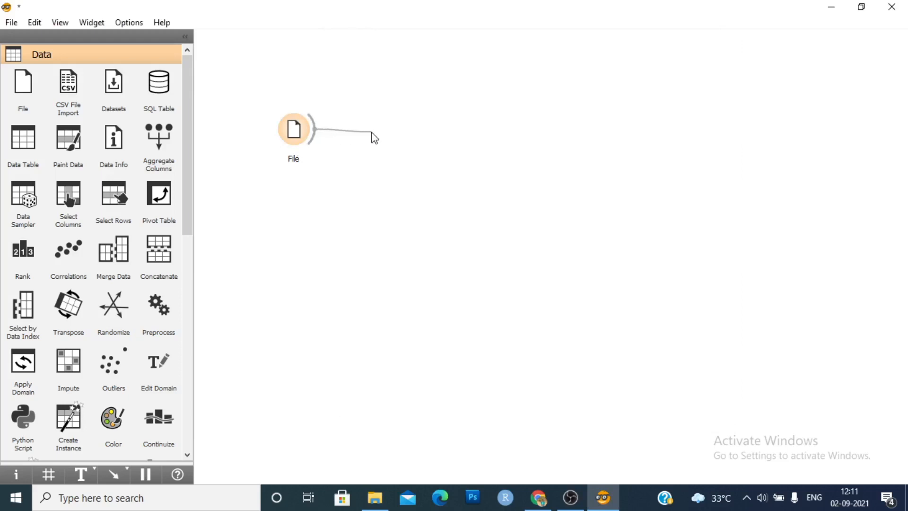
click(374, 137)
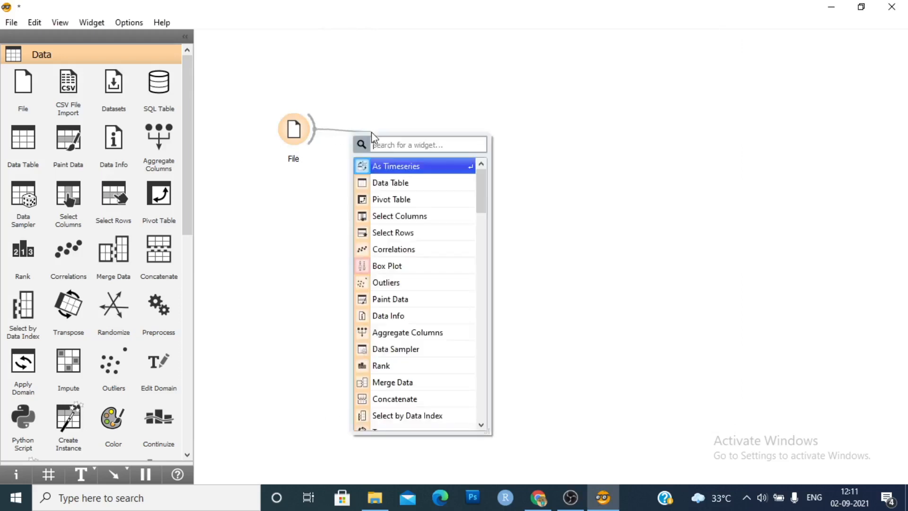
click(398, 173)
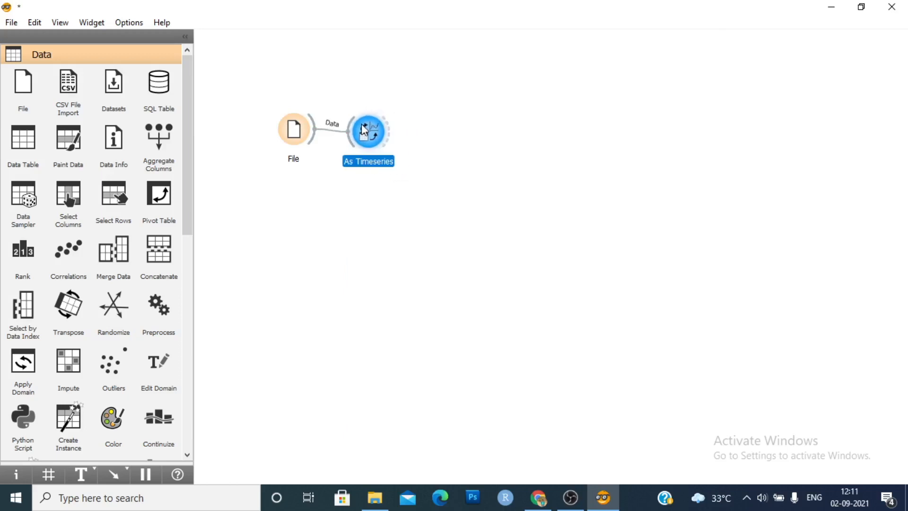
double_click(368, 131)
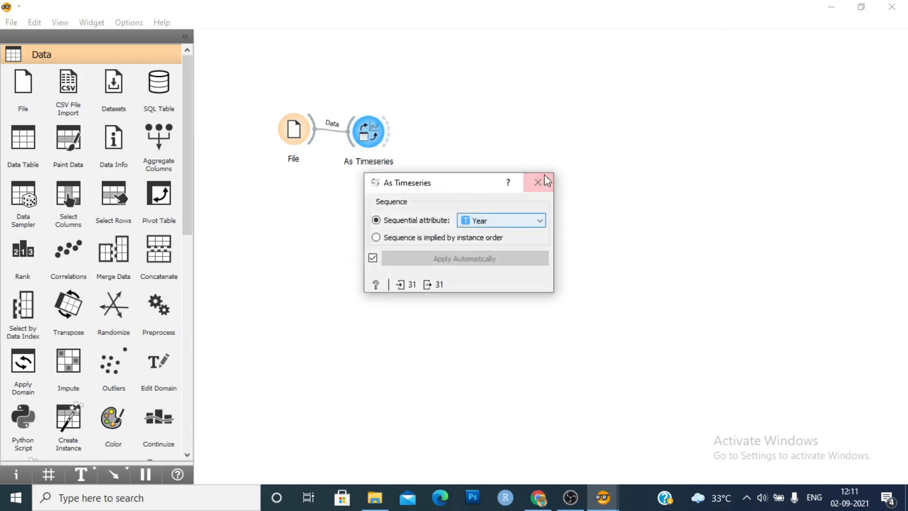
click(539, 182)
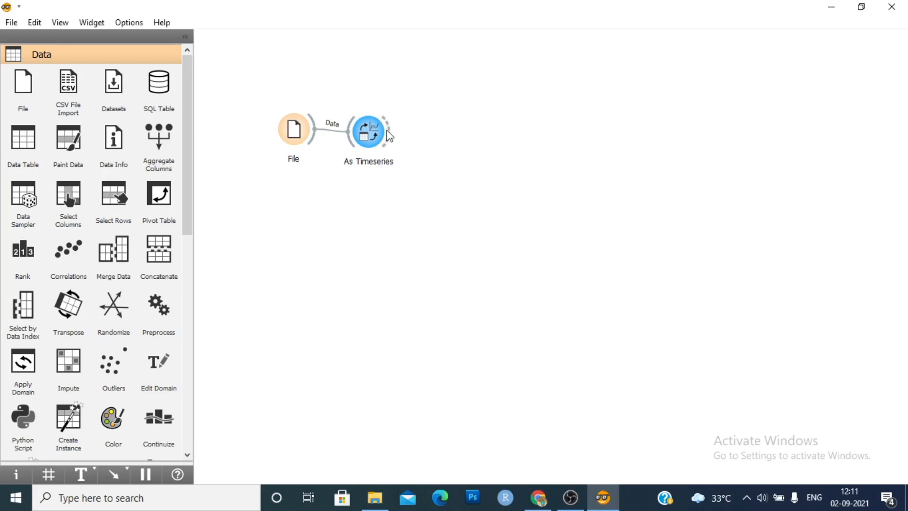
- Connect a Spiralogram to As Timeseries and set its radial period to years for Total_employment
drag(385, 131, 422, 100)
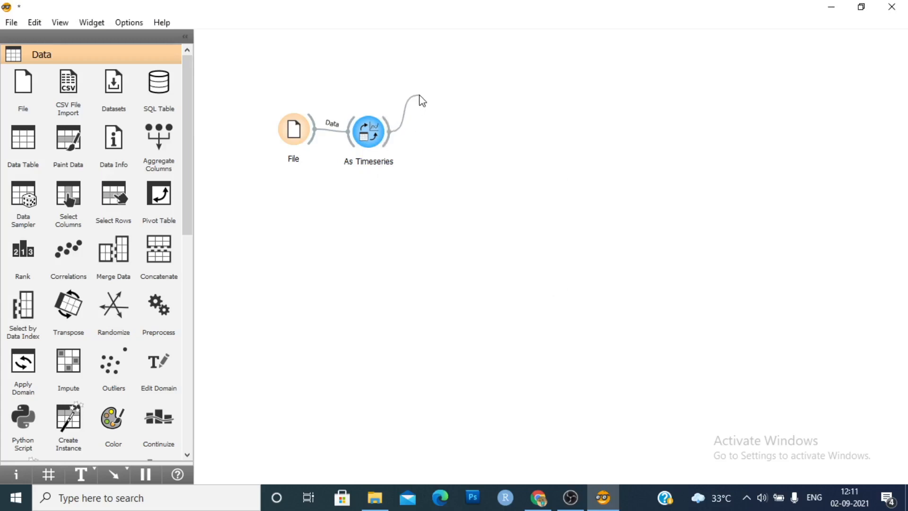
click(421, 100)
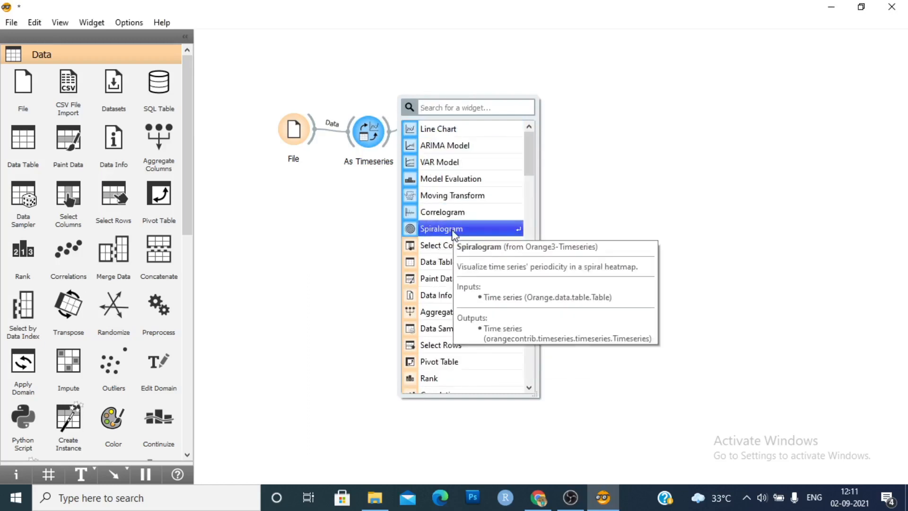
click(442, 228)
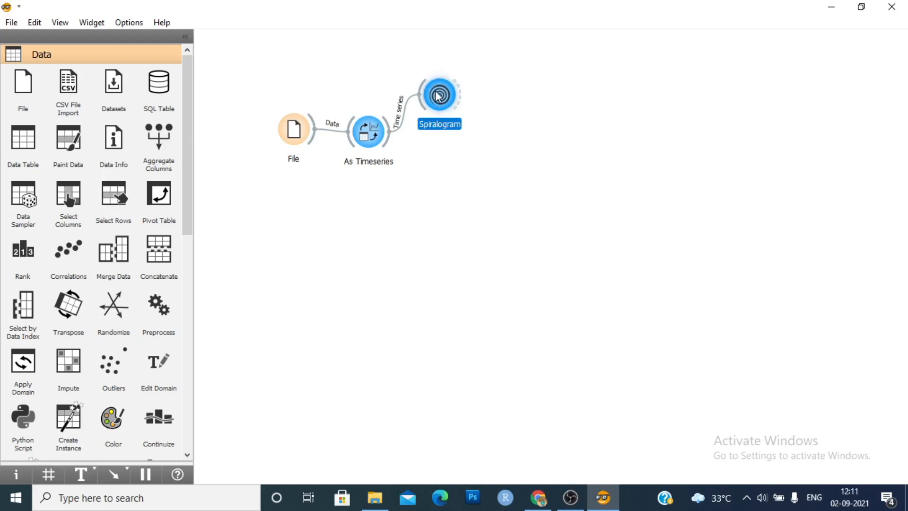
double_click(439, 94)
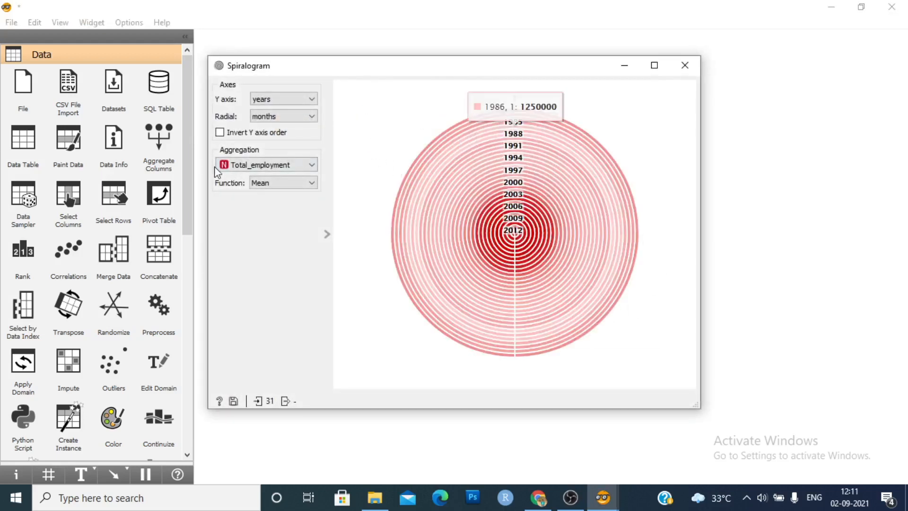
click(283, 115)
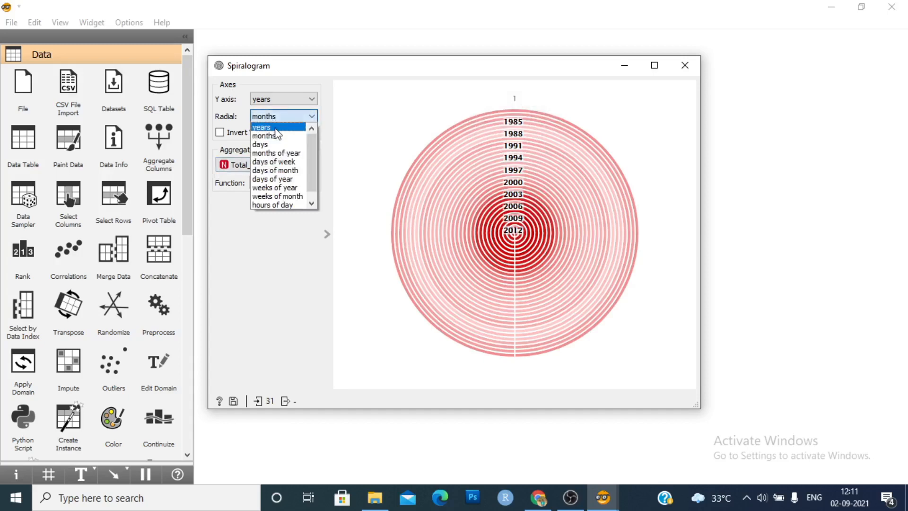
click(262, 127)
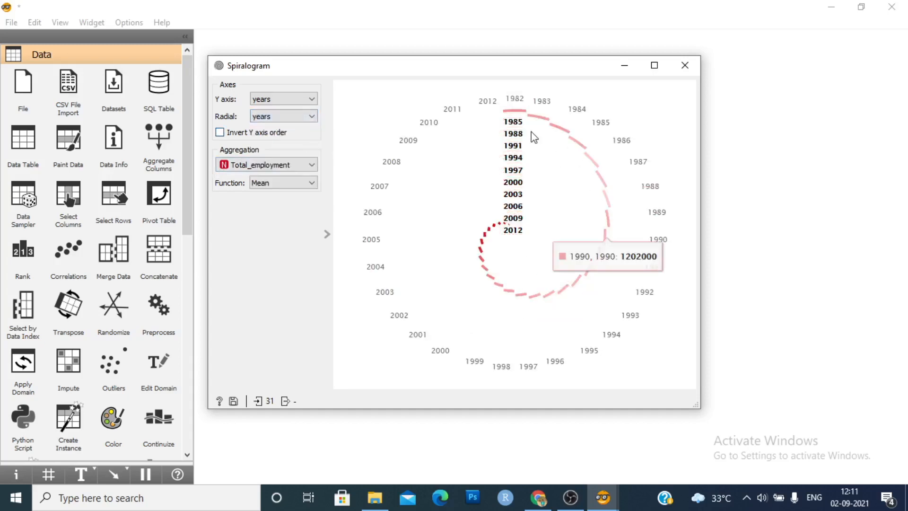
mouse_move(485, 166)
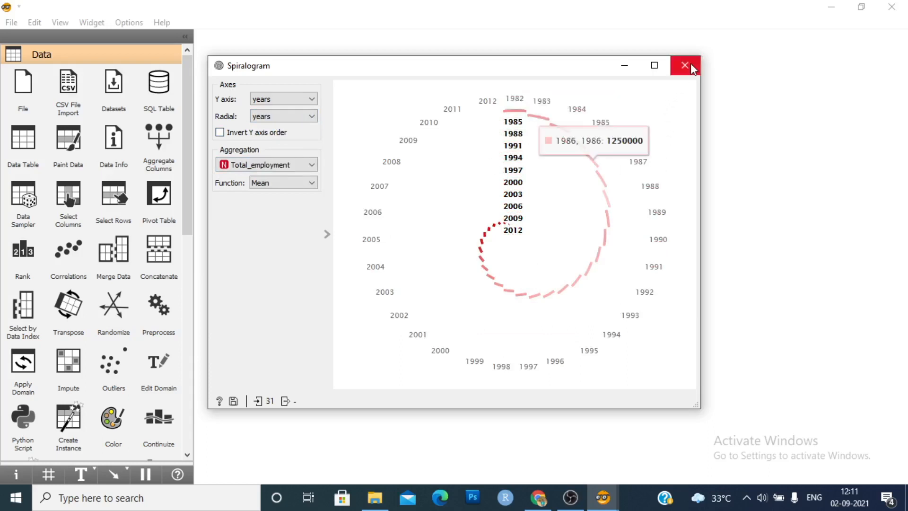
click(686, 65)
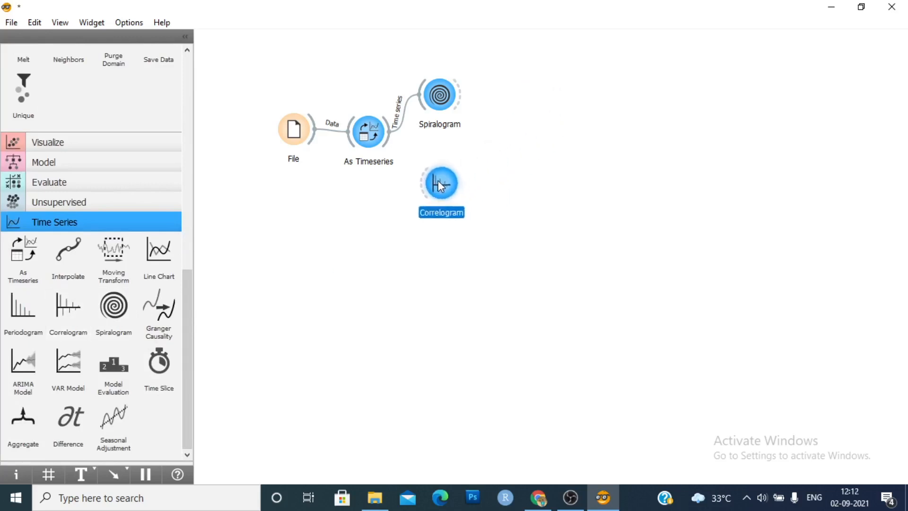
drag(388, 137, 421, 183)
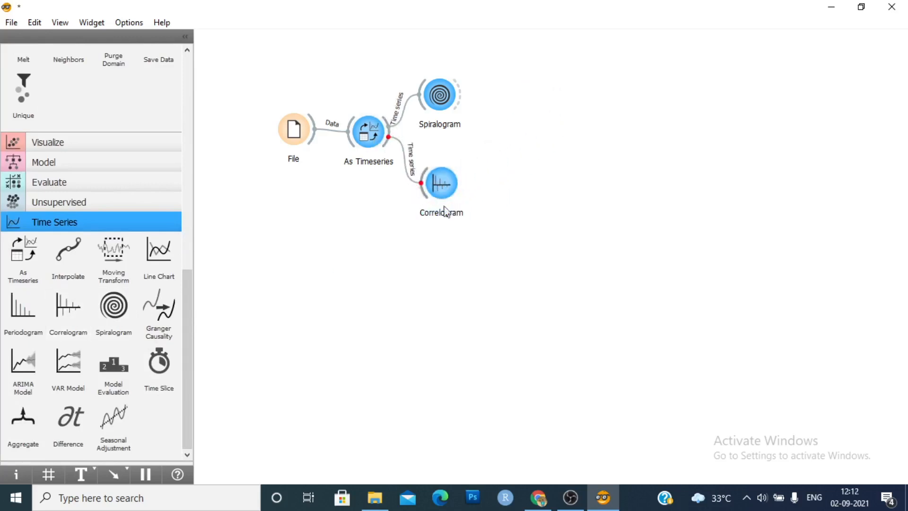
click(441, 184)
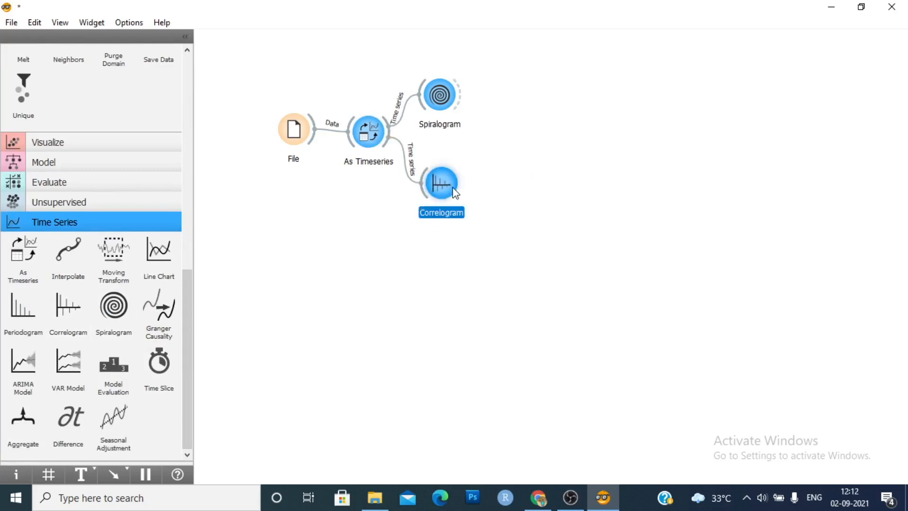
double_click(440, 183)
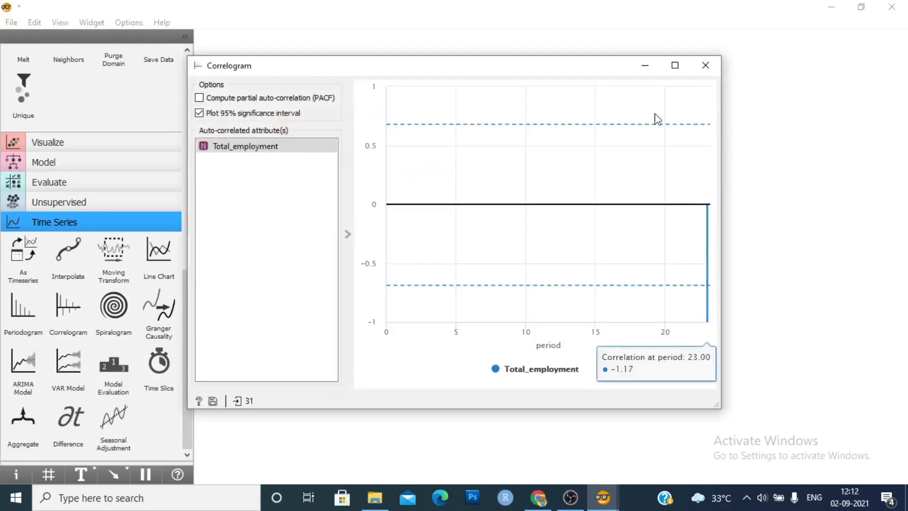
click(705, 65)
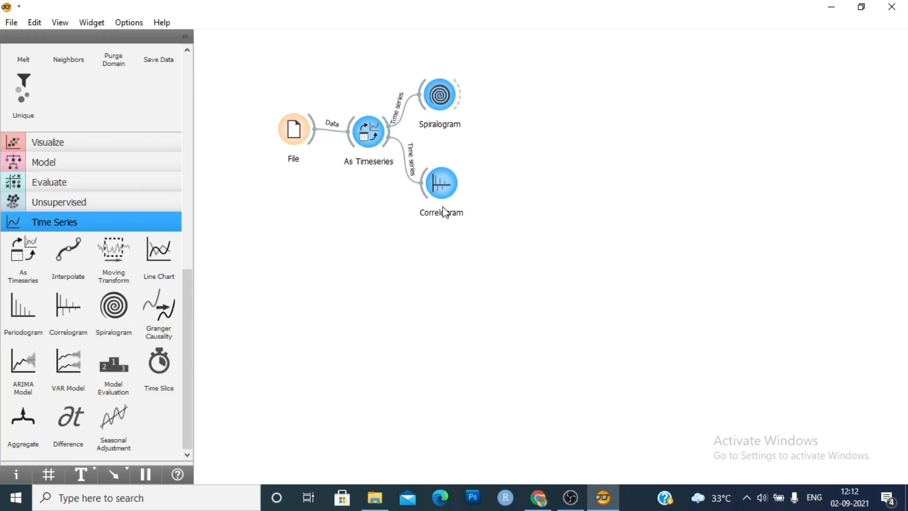
mouse_move(442, 185)
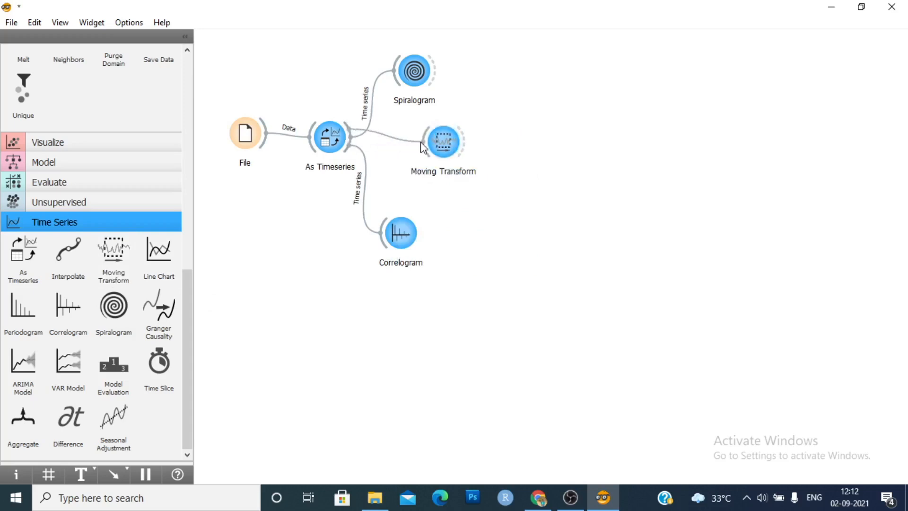
- Replace the existing transform with a 3-period Mean of Total_employment and apply it
double_click(443, 140)
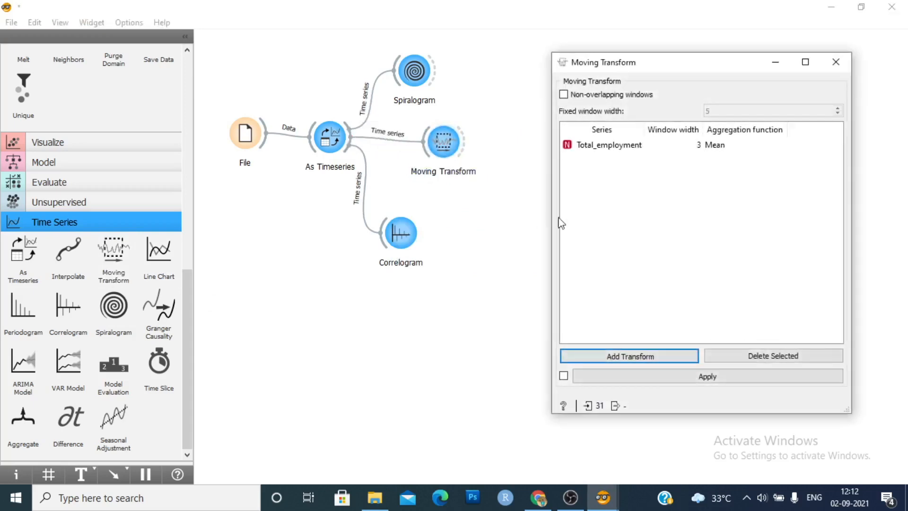
click(609, 144)
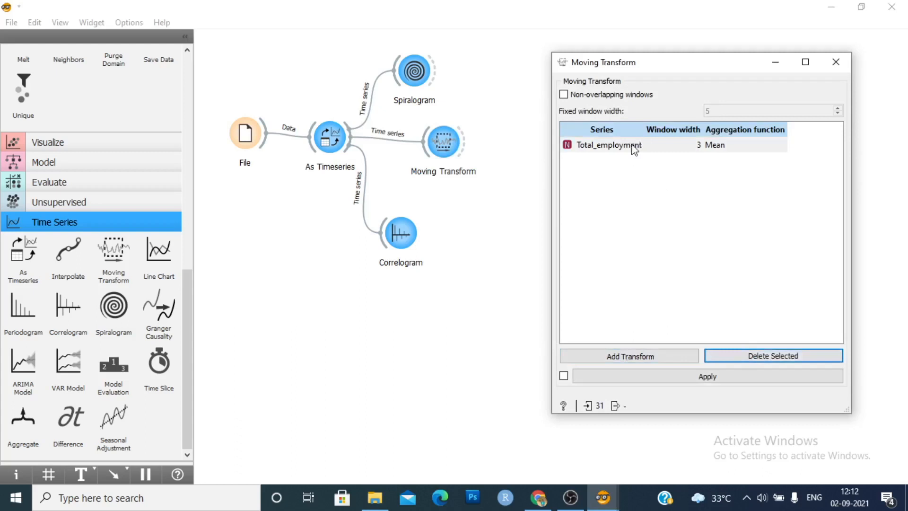
click(773, 356)
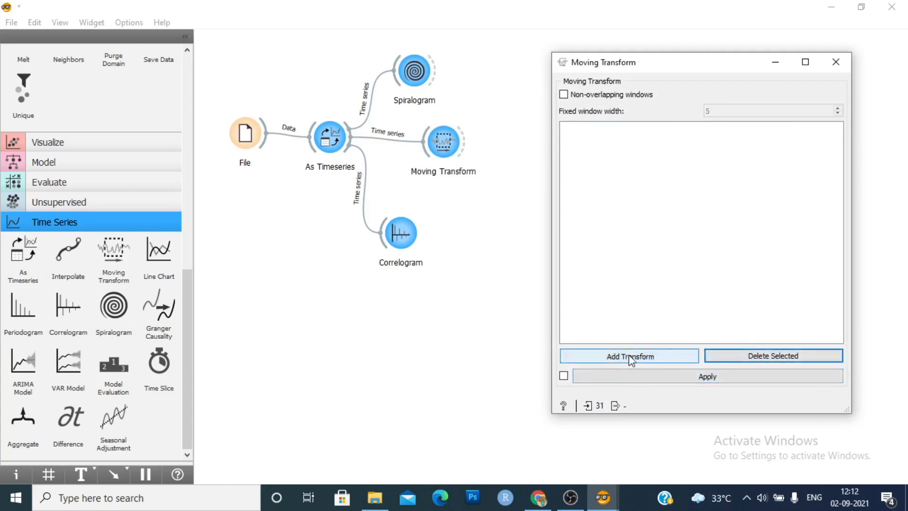
click(629, 356)
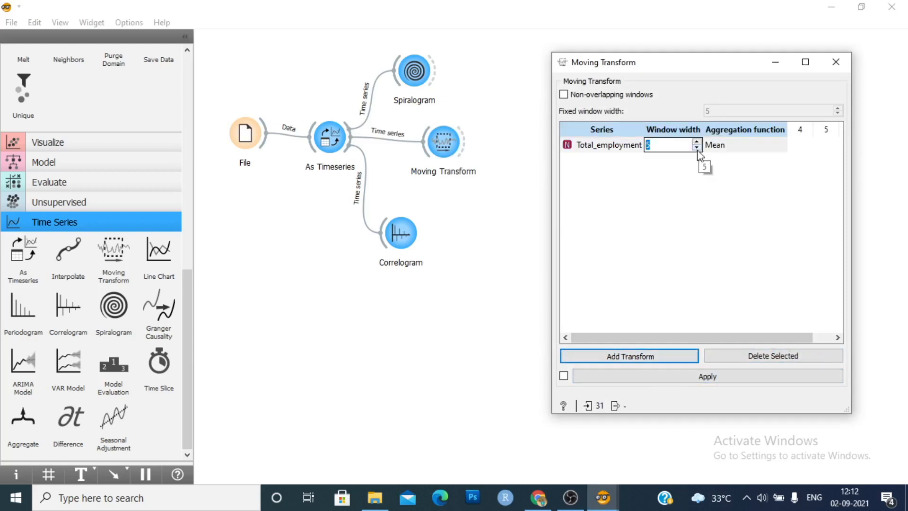
mouse_move(697, 178)
text(3)
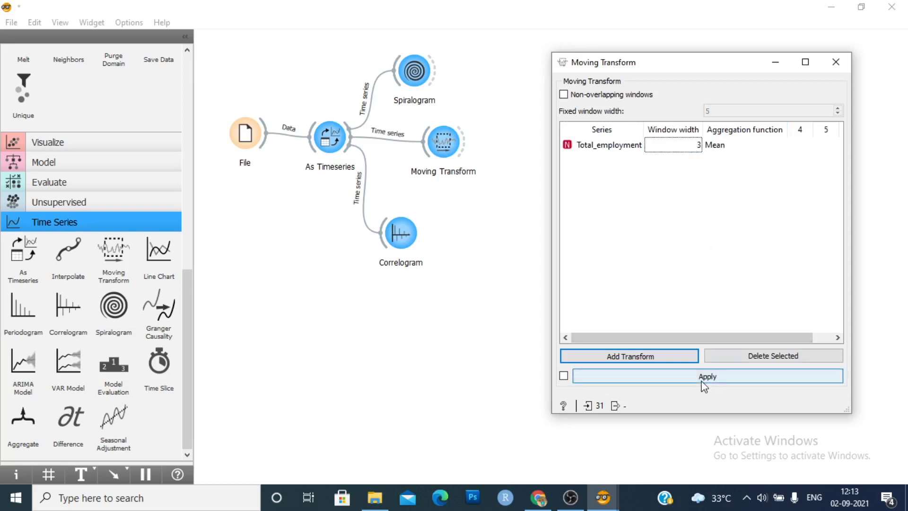
click(706, 376)
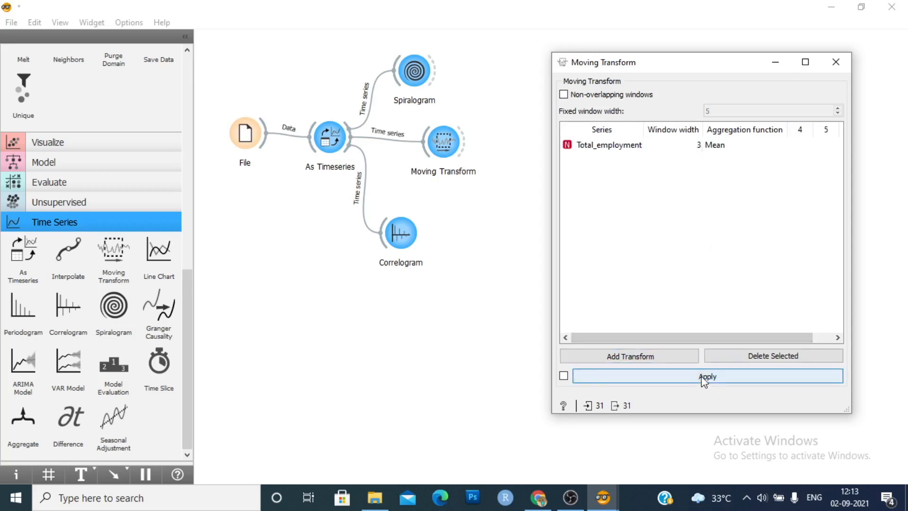
click(706, 377)
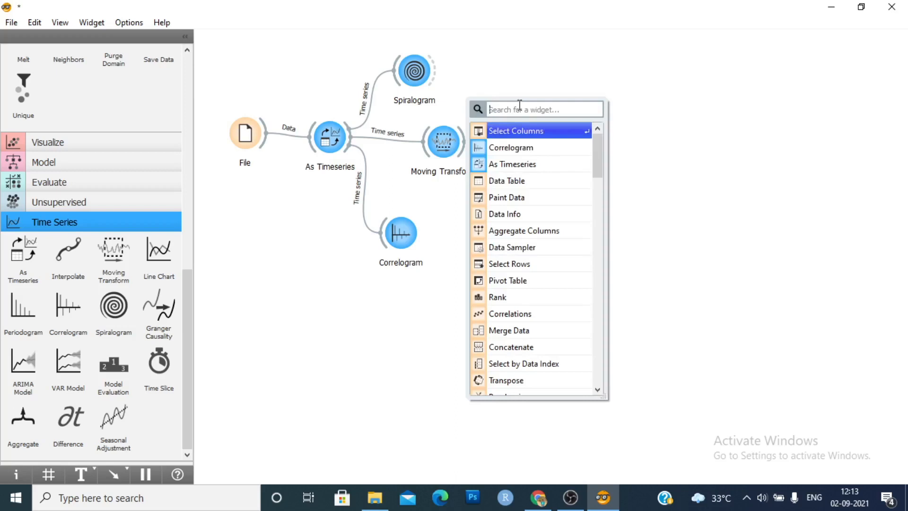
- Add a Data Table after Moving Transform and scroll through the smoothed employment rows
click(506, 181)
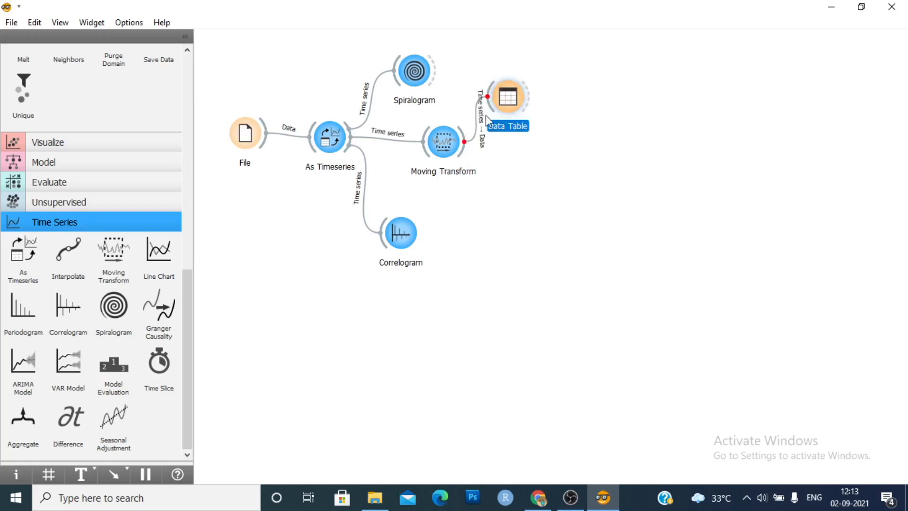
double_click(506, 94)
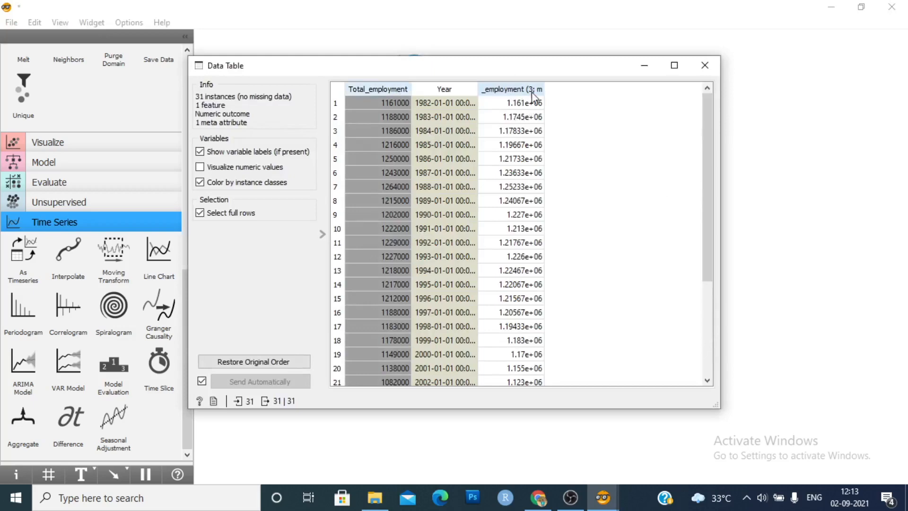
scroll(down, 3)
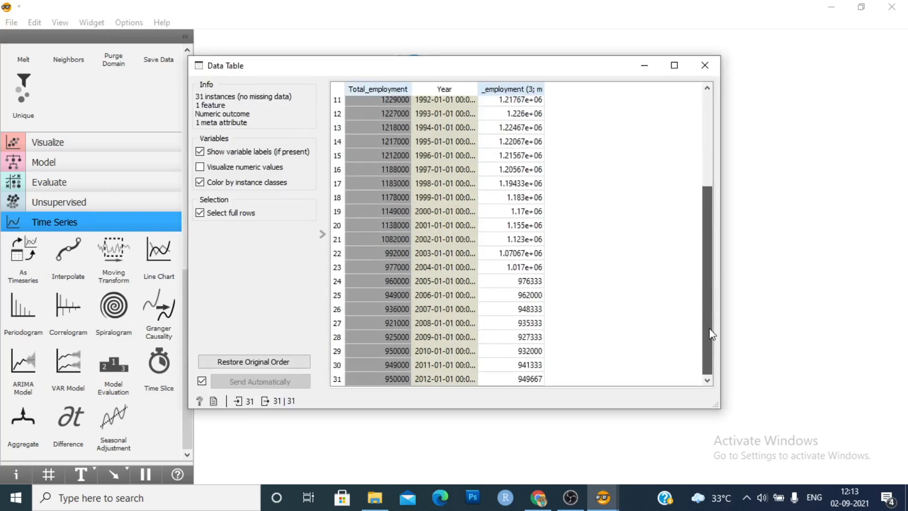
- Remove the Data Table and add a Select Columns widget after Moving Transform
click(704, 65)
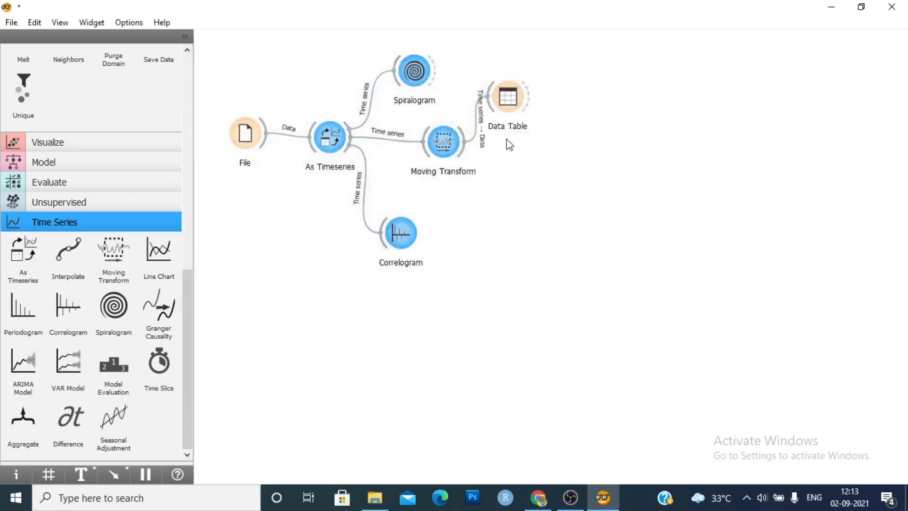
click(507, 96)
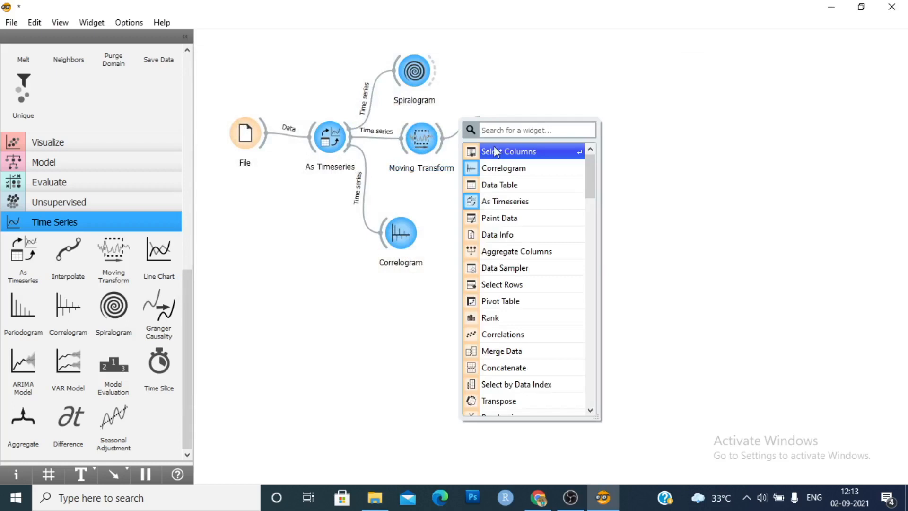
click(509, 152)
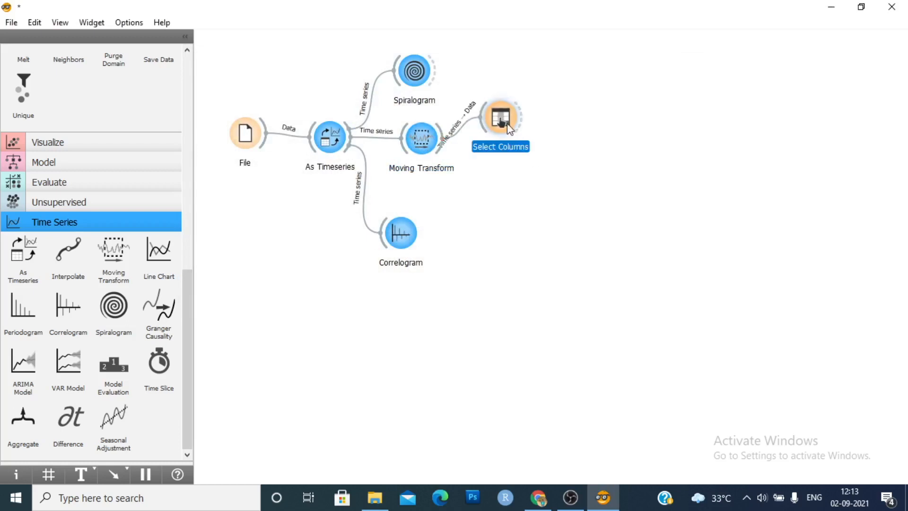
double_click(500, 118)
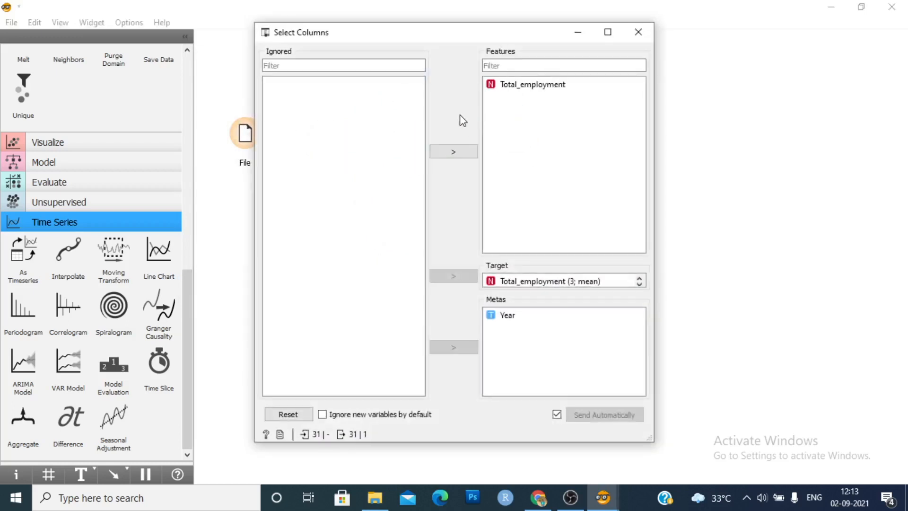
- Set Total_employment (3; mean) as target and Year as meta in Select Columns
click(288, 414)
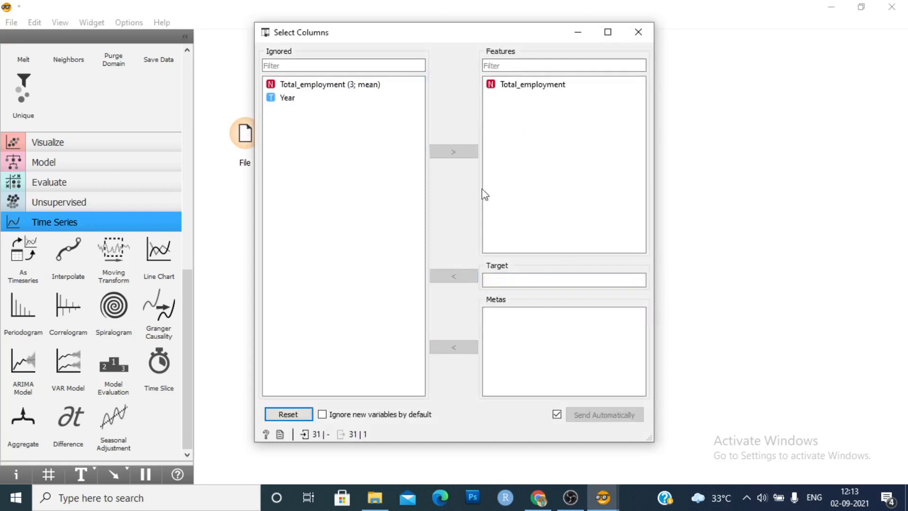
click(532, 84)
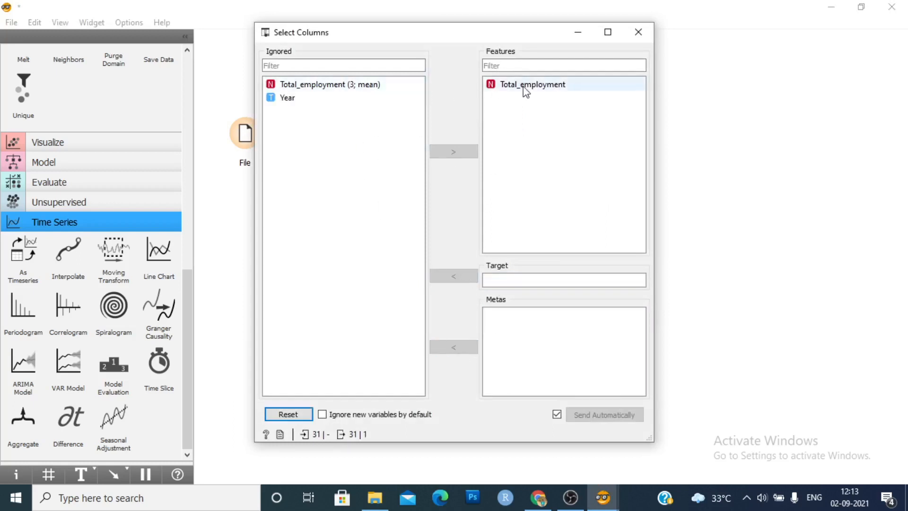
click(331, 85)
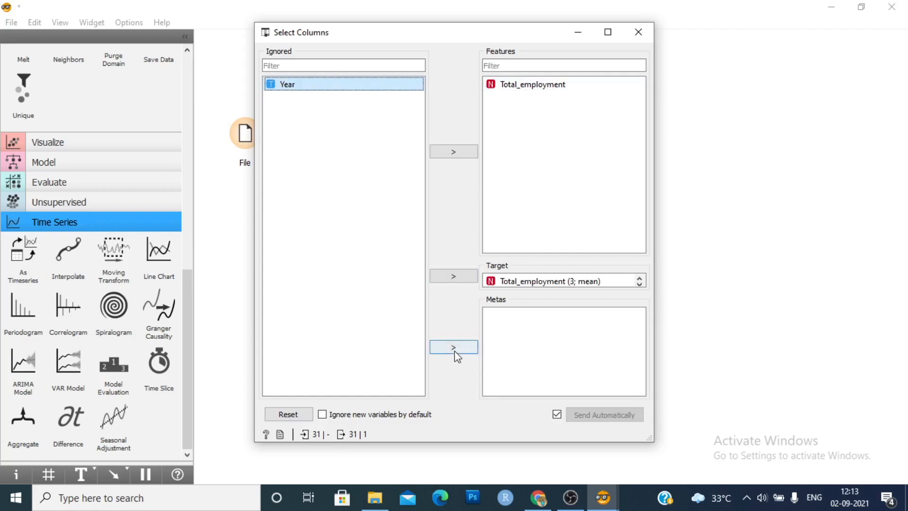
click(453, 347)
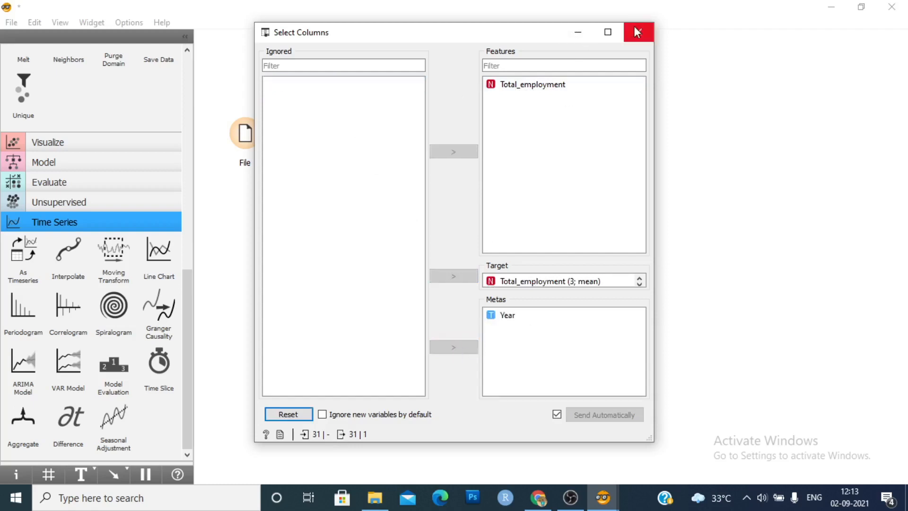
click(638, 32)
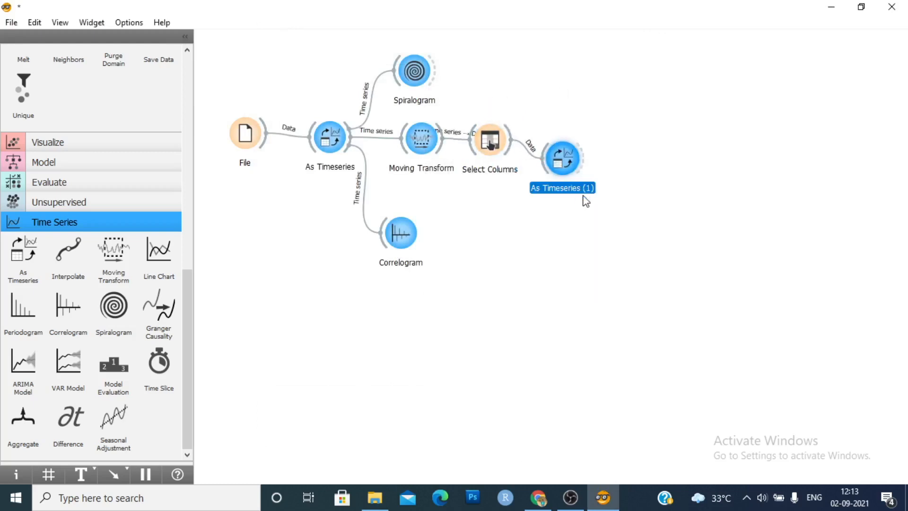
- Check As Timeseries (1) uses Year, then link it to an ARIMA Model and a new VAR Model
double_click(561, 156)
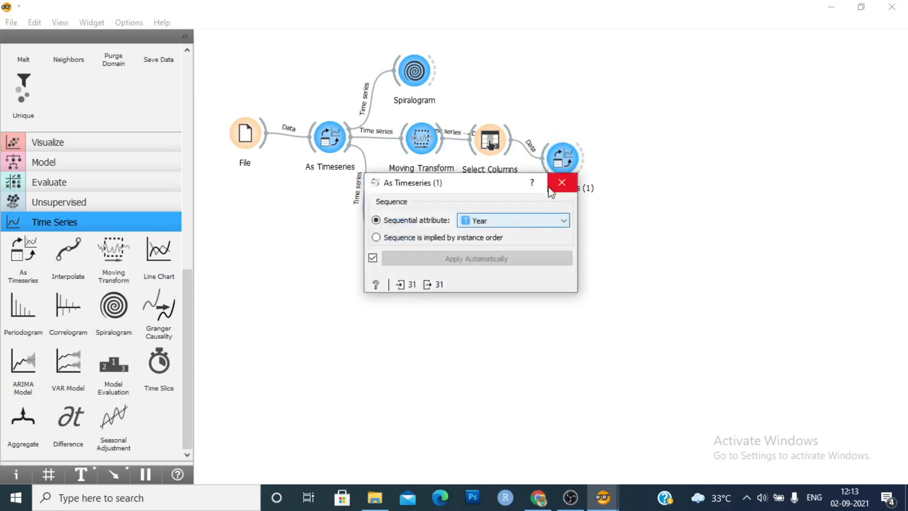
click(560, 182)
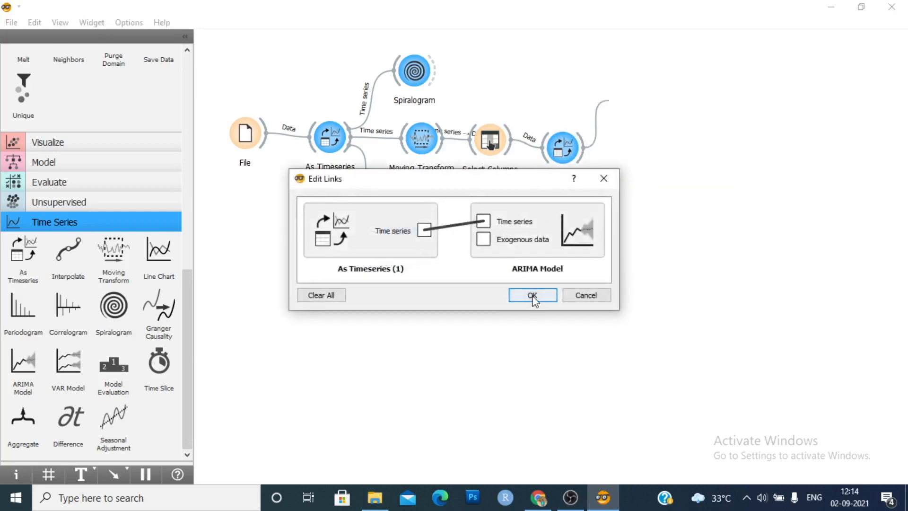
click(532, 295)
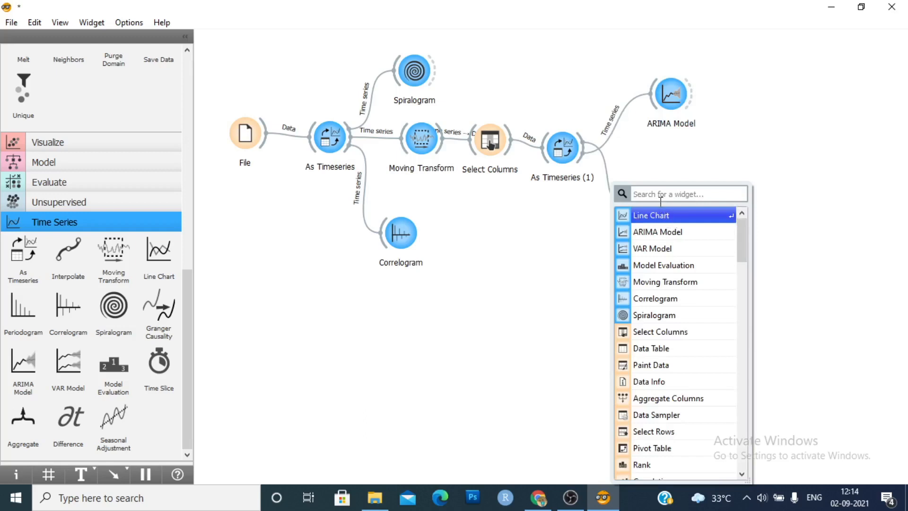
text(var)
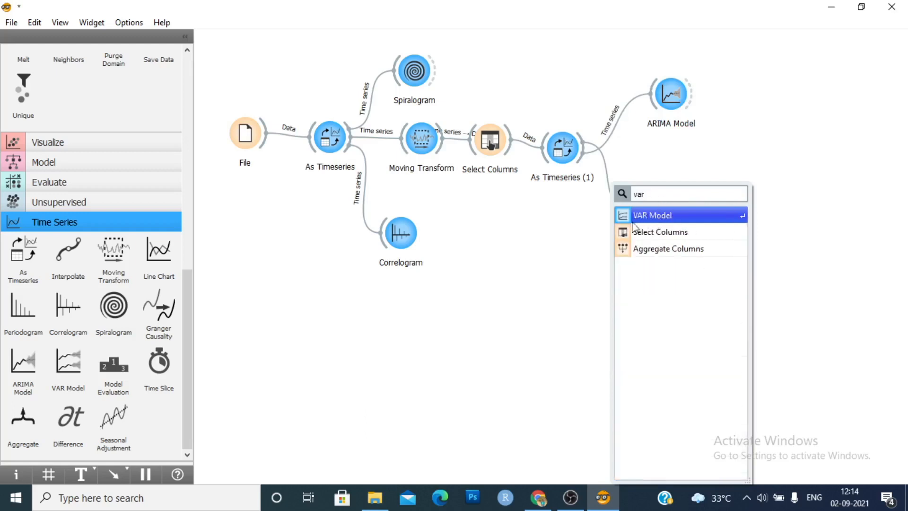
click(652, 215)
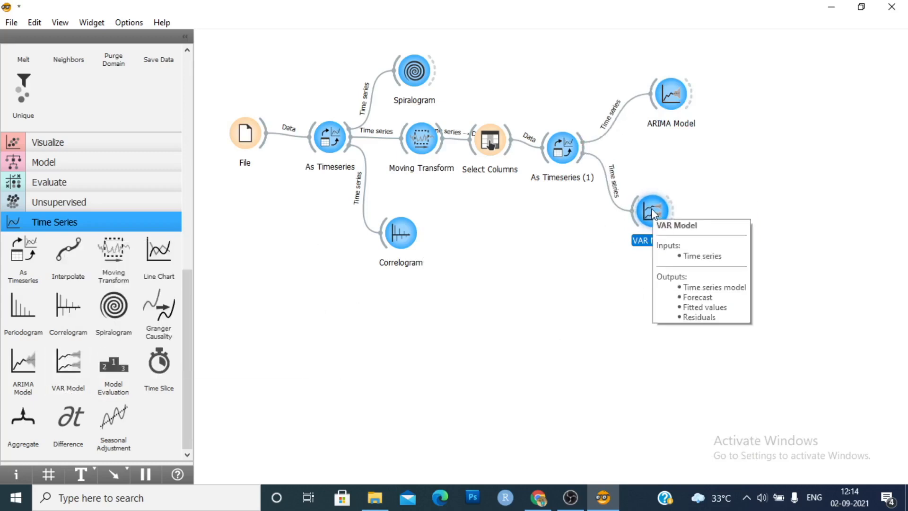
mouse_move(783, 221)
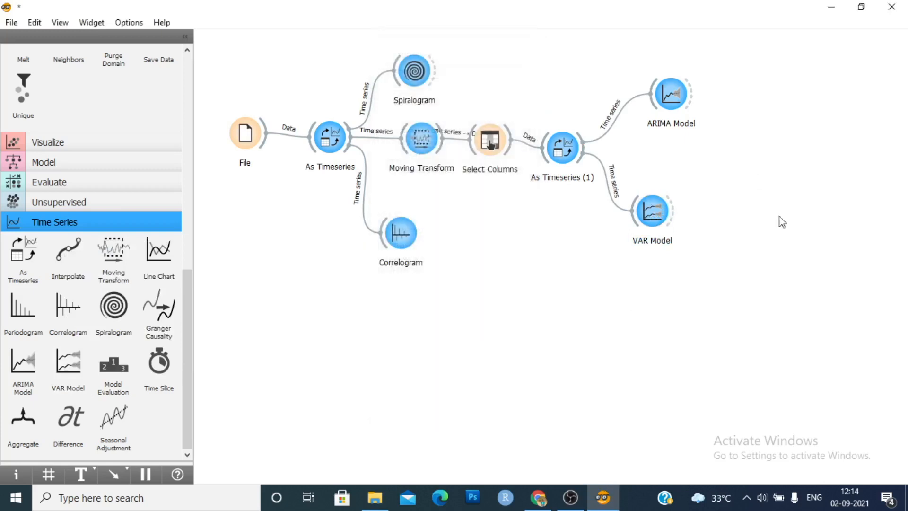
mouse_move(682, 111)
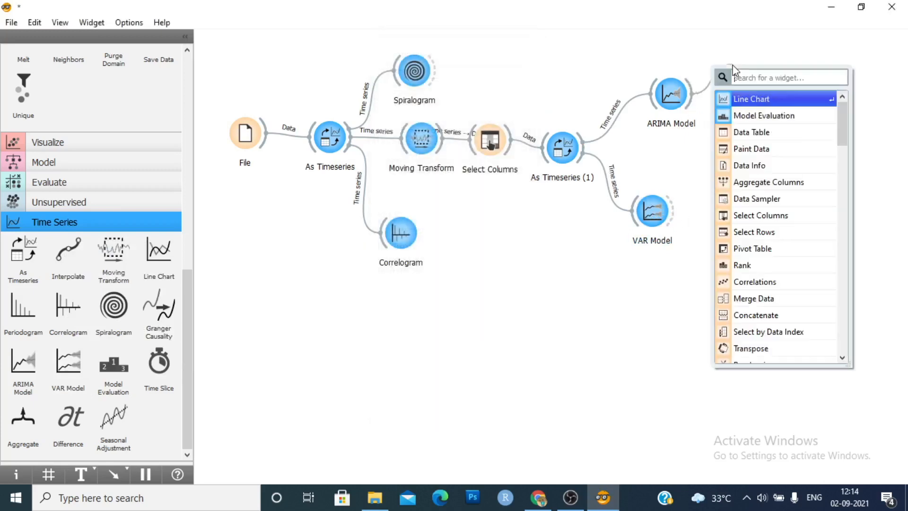
- Check the ARIMA settings, link its Forecast to a Data Table and view the three forecast rows
double_click(671, 93)
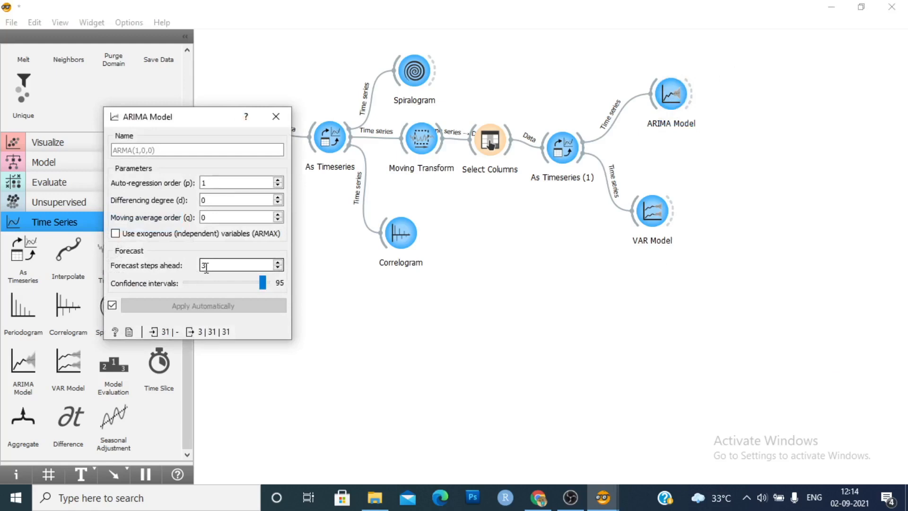
click(276, 116)
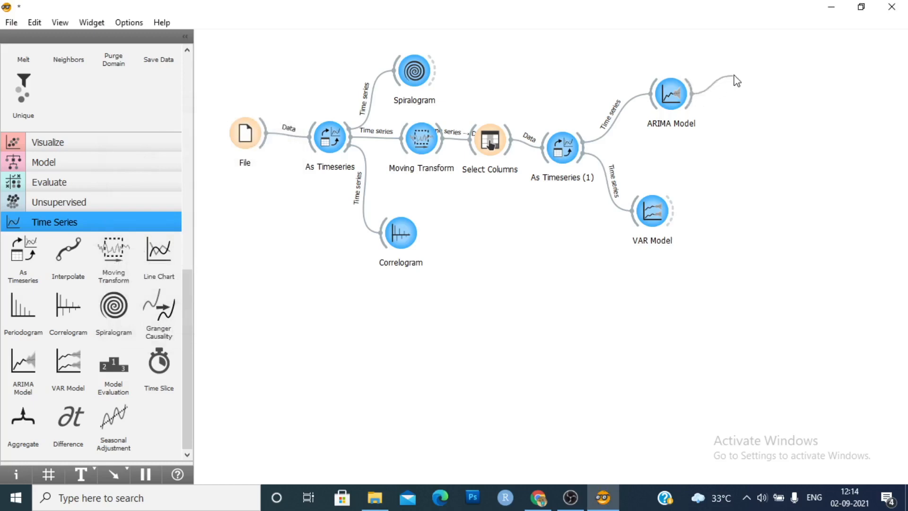
click(736, 79)
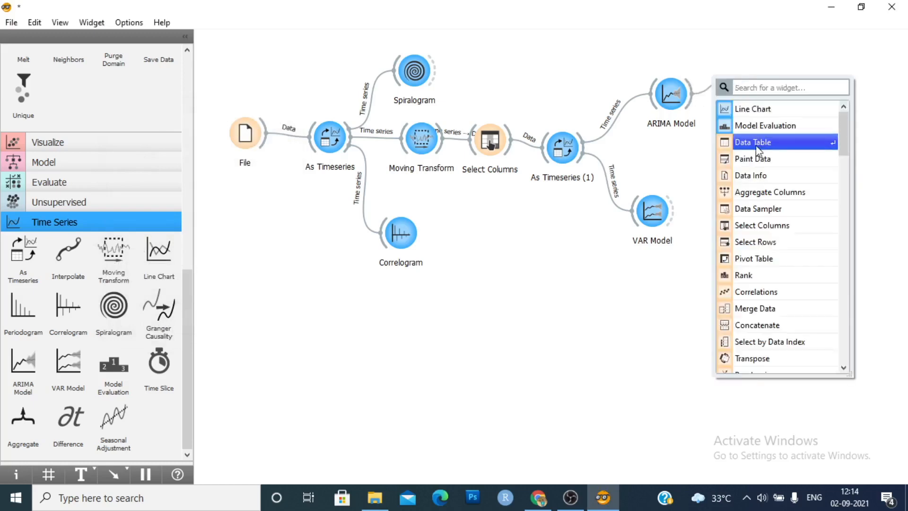
click(752, 142)
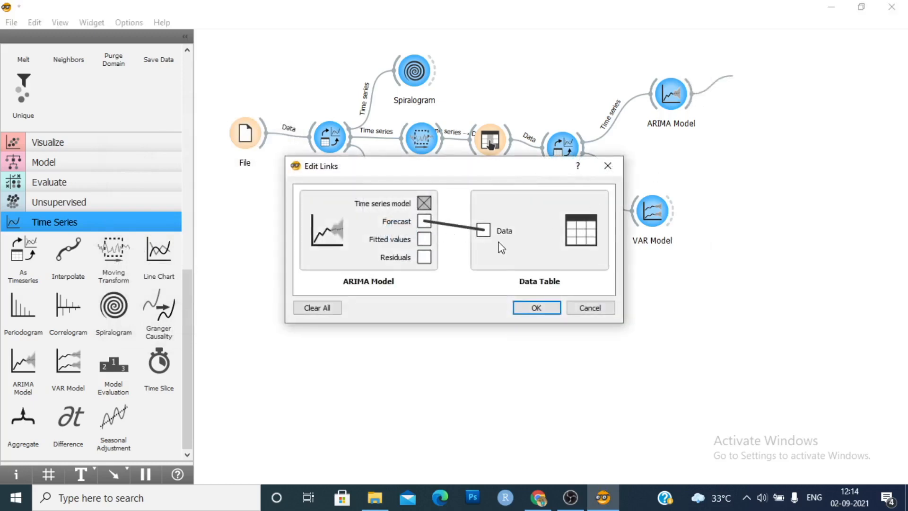
click(536, 307)
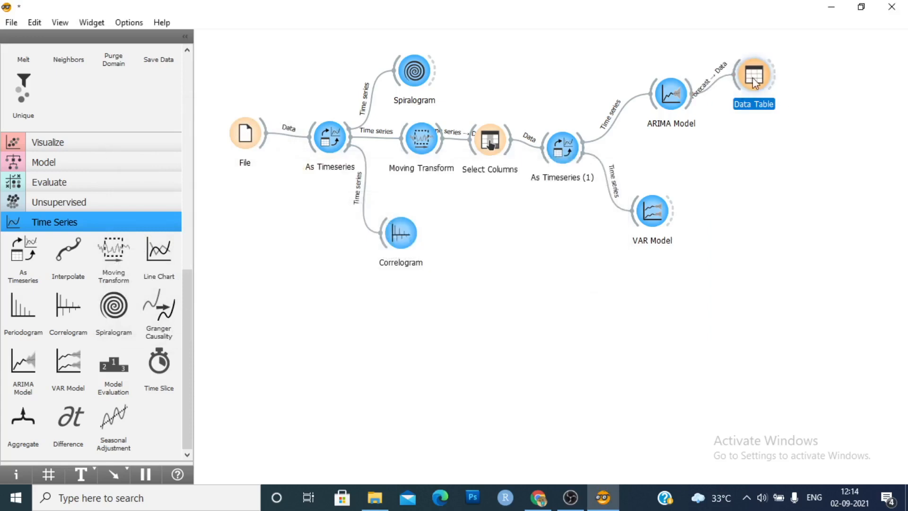
double_click(754, 77)
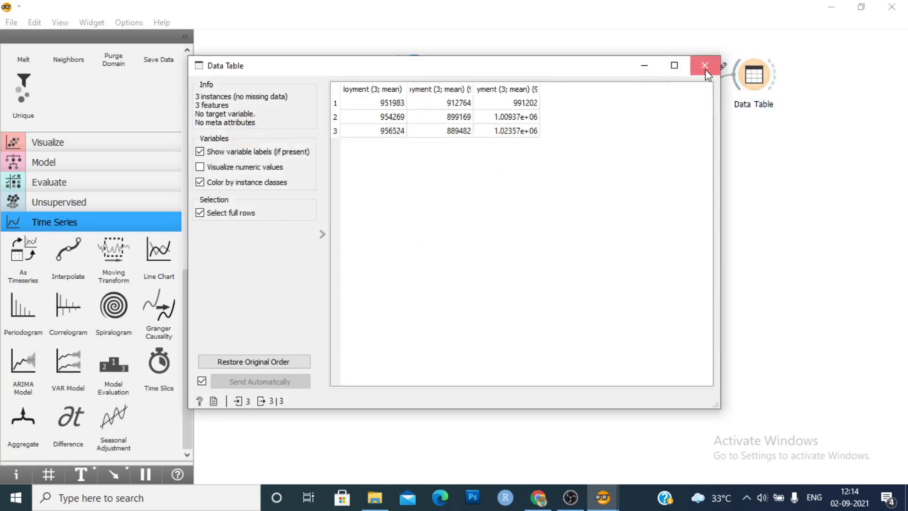
click(705, 66)
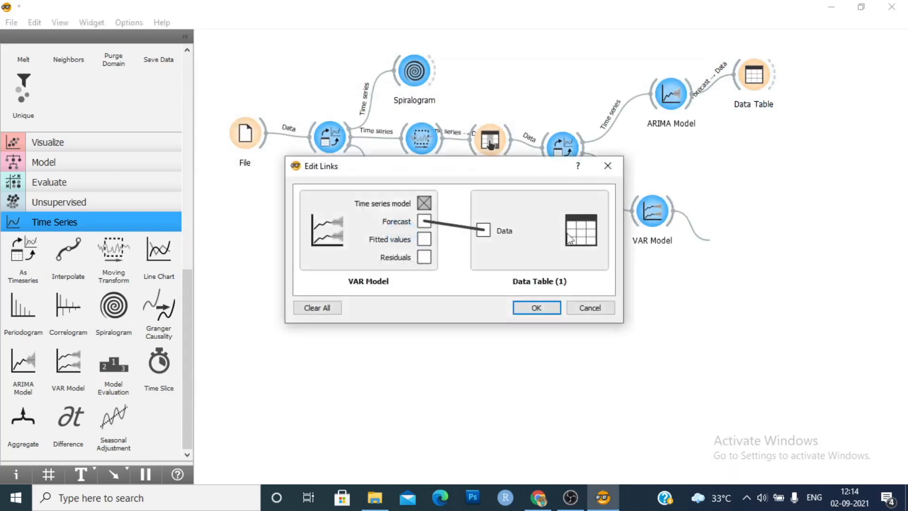
- Link the VAR Forecast to its own Data Table and view its three forecast rows
click(536, 307)
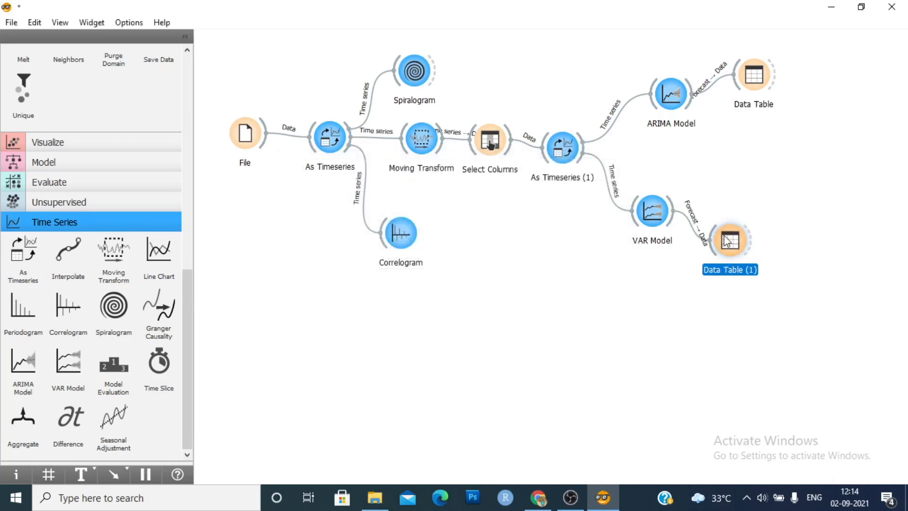
double_click(729, 241)
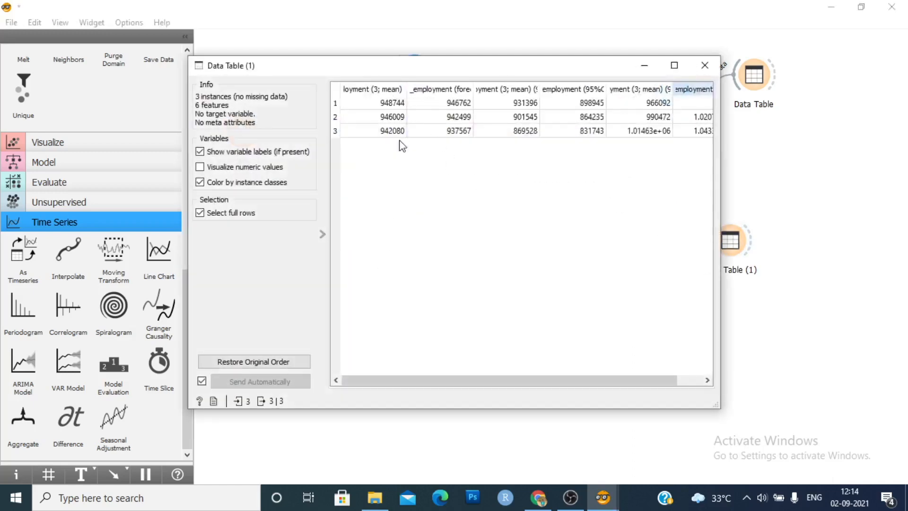
click(704, 66)
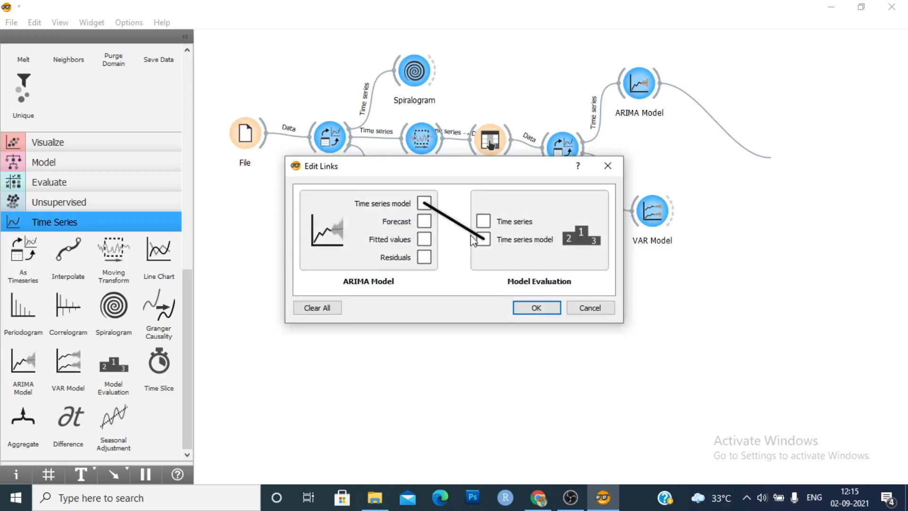
- Link the ARIMA and VAR Time series model outputs to Model Evaluation and view the empty results
click(536, 308)
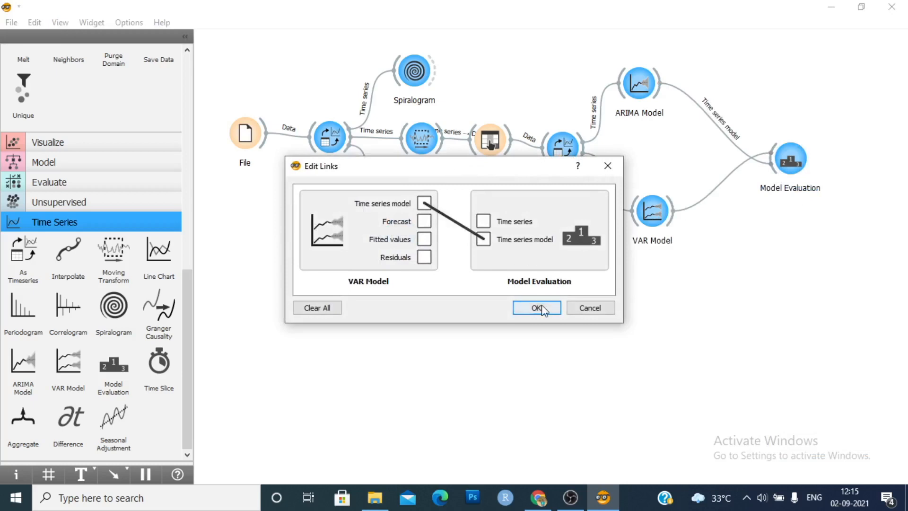
click(535, 308)
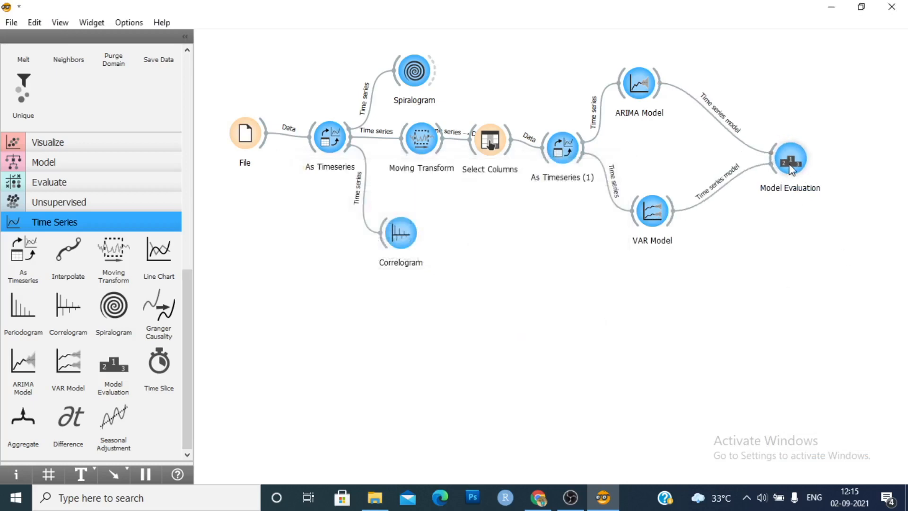
double_click(790, 158)
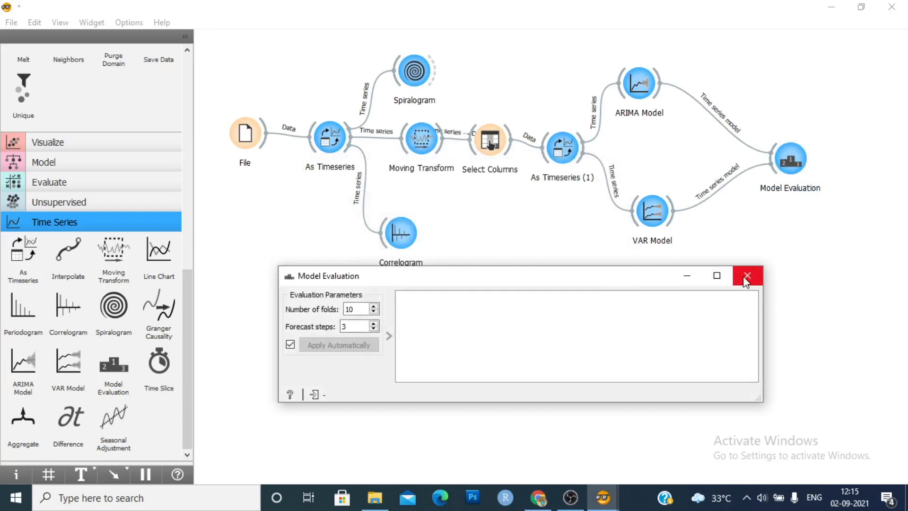
click(748, 275)
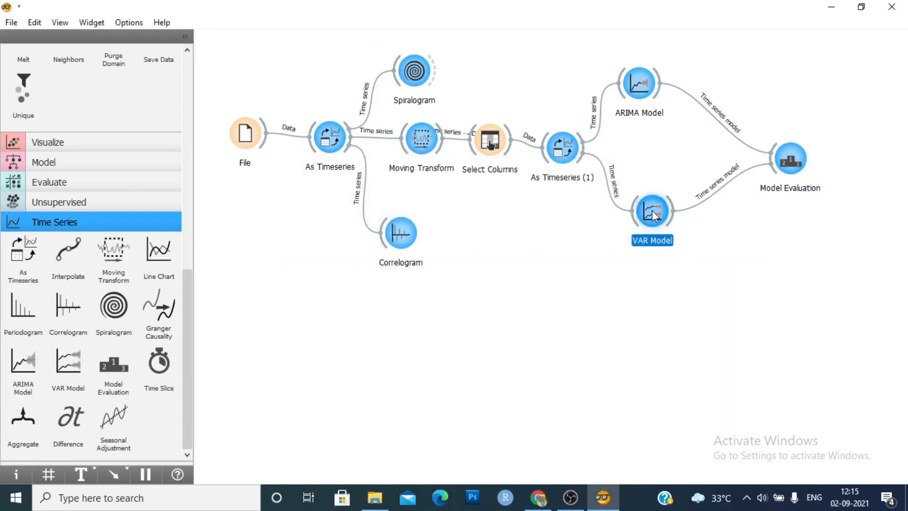
- Check the VAR Model settings and reopen the Model Evaluation results
double_click(652, 210)
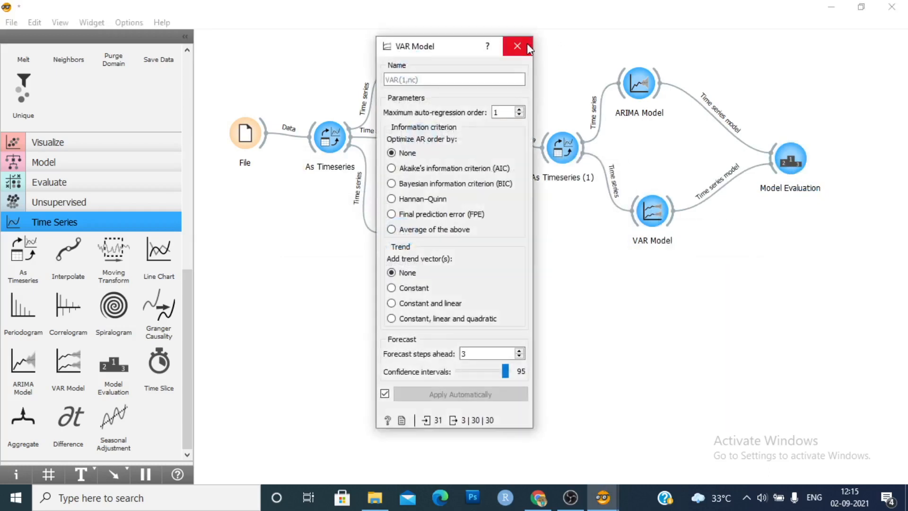
click(516, 46)
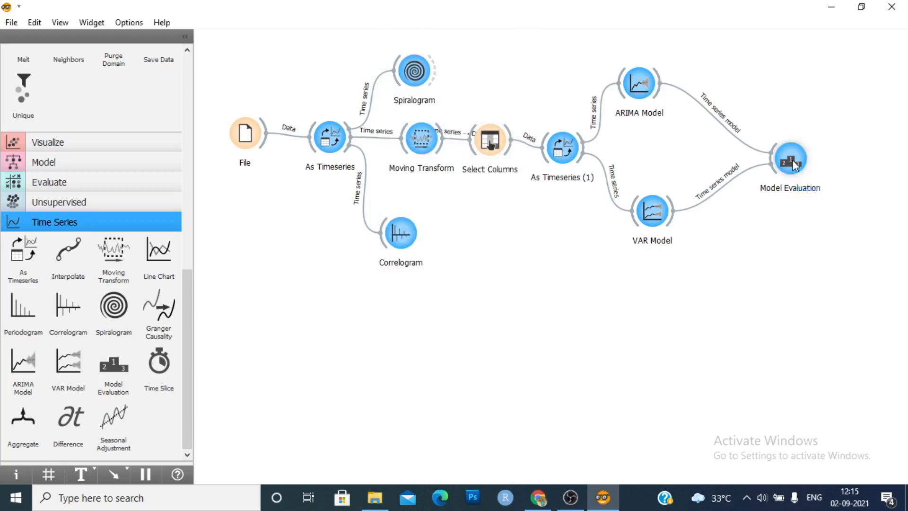
double_click(790, 157)
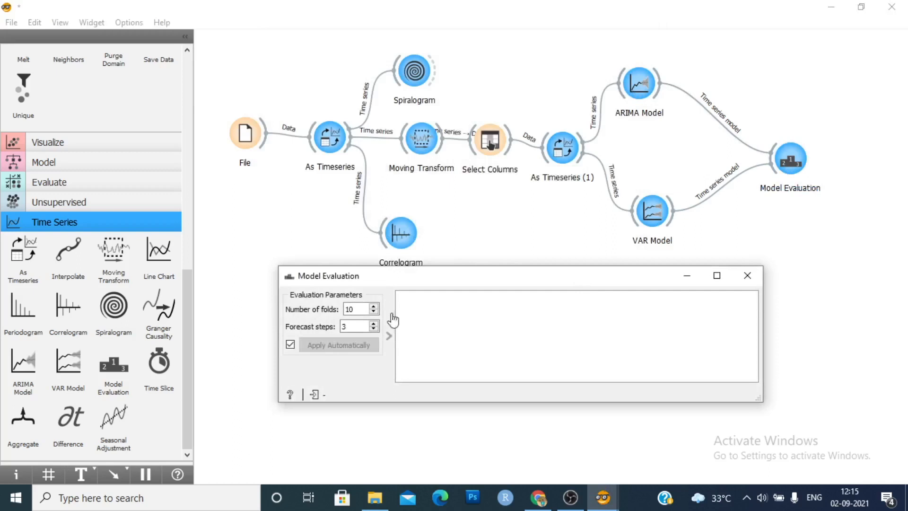
triple_click(357, 308)
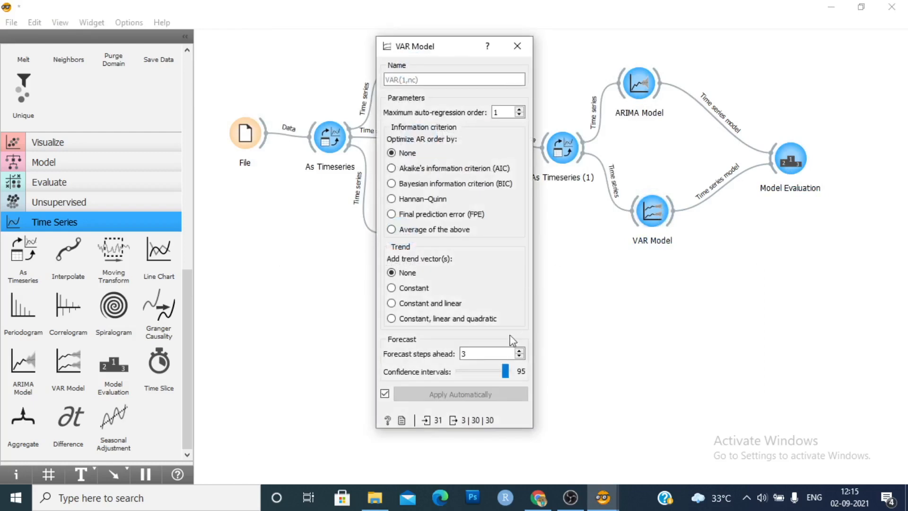
click(517, 45)
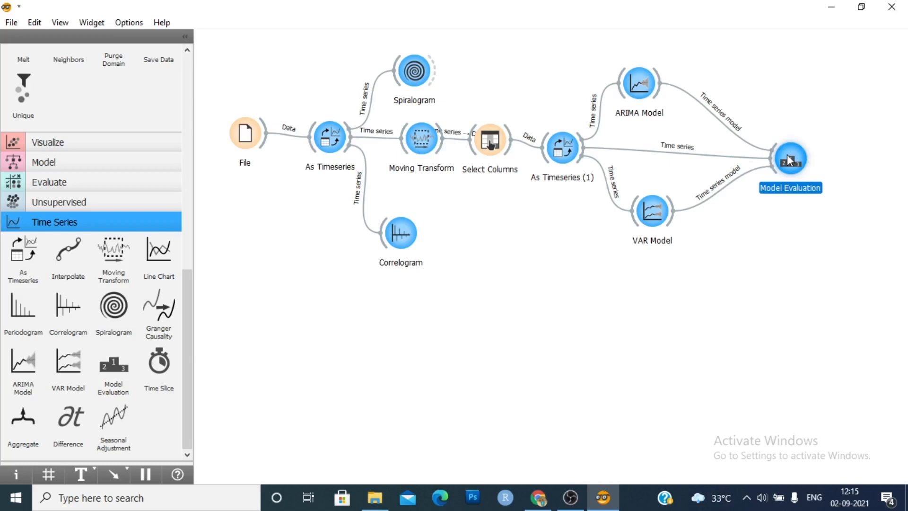
- Set Model Evaluation to 7 folds and review the ARIMA and VAR error score rows
double_click(790, 157)
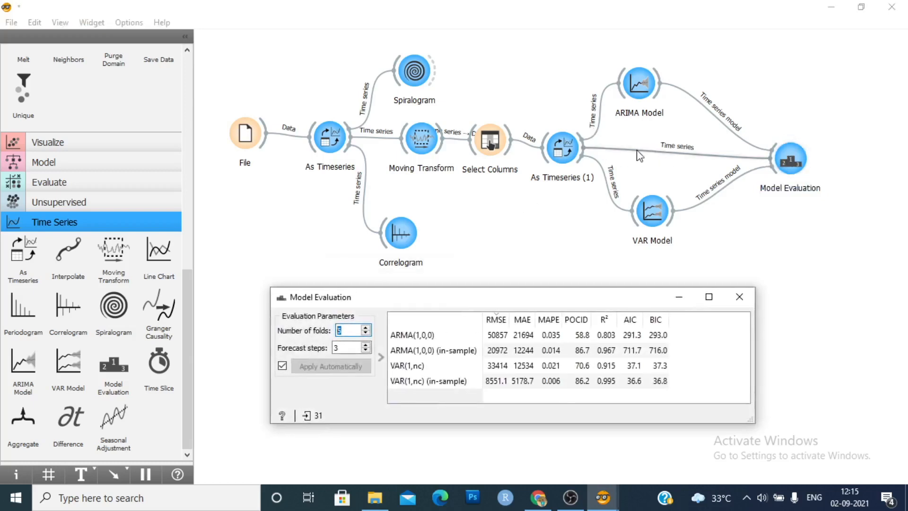
mouse_move(711, 158)
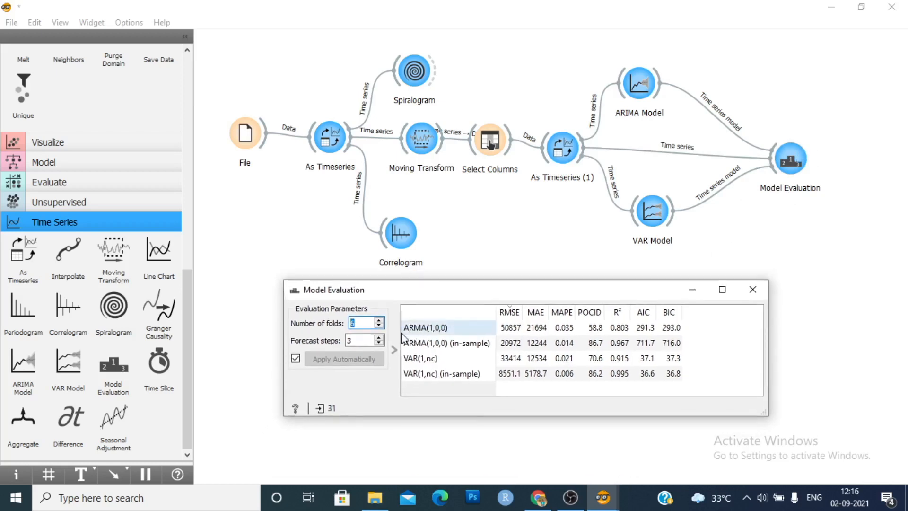
click(381, 320)
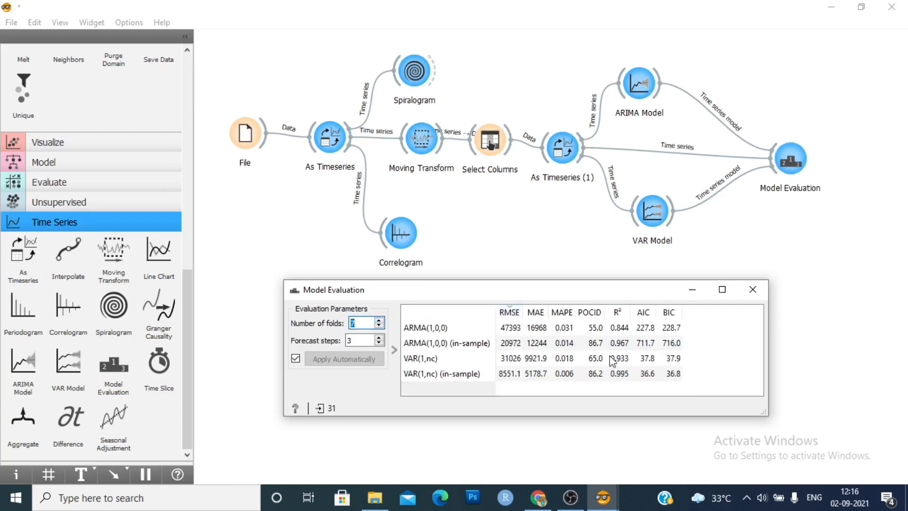
click(426, 328)
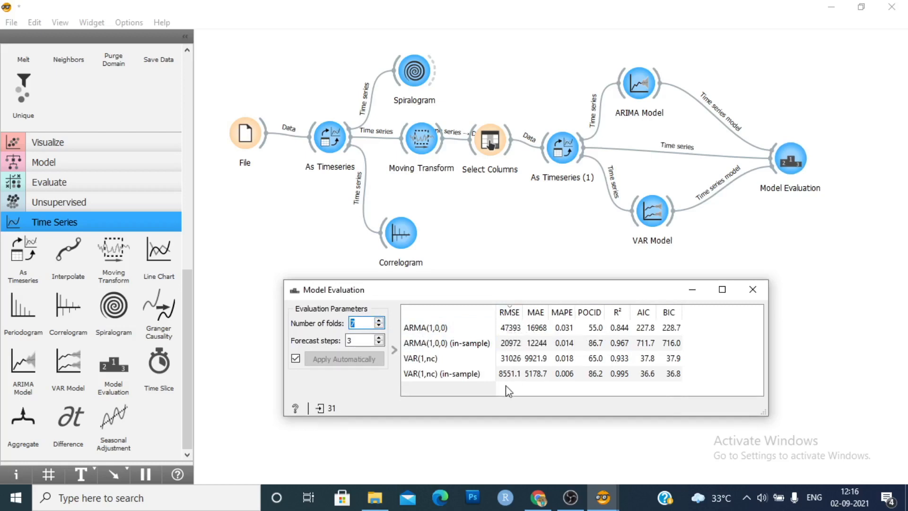
mouse_move(611, 357)
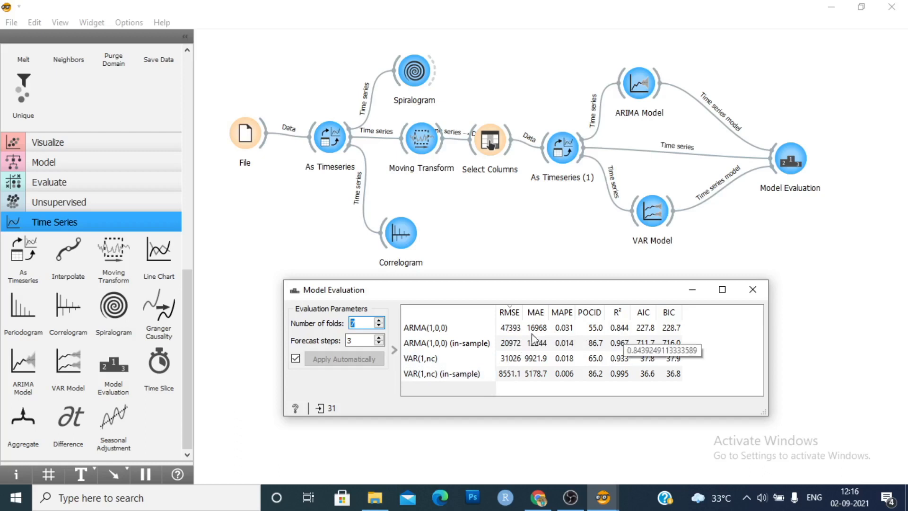
mouse_move(606, 371)
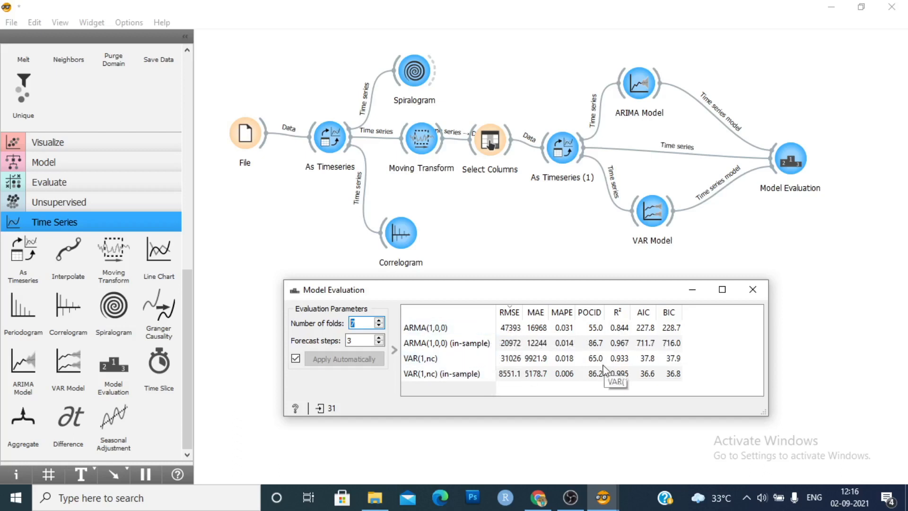
mouse_move(619, 369)
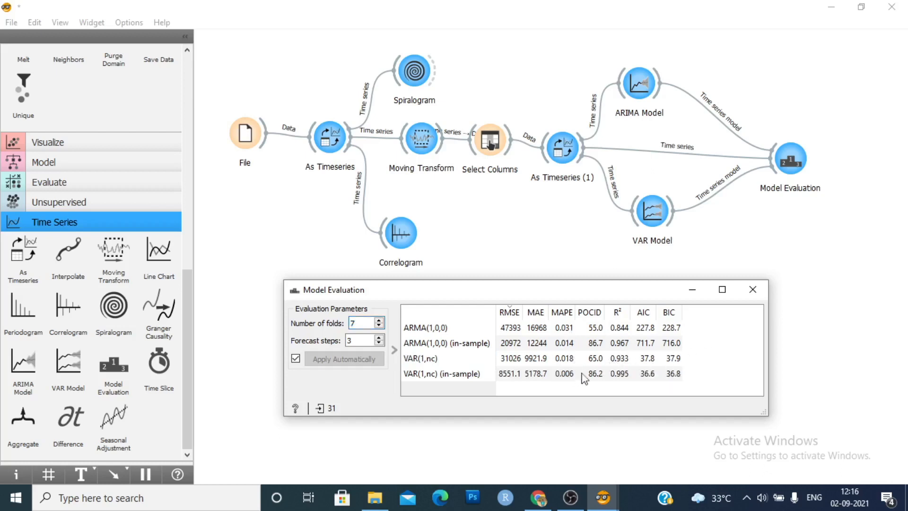
click(446, 343)
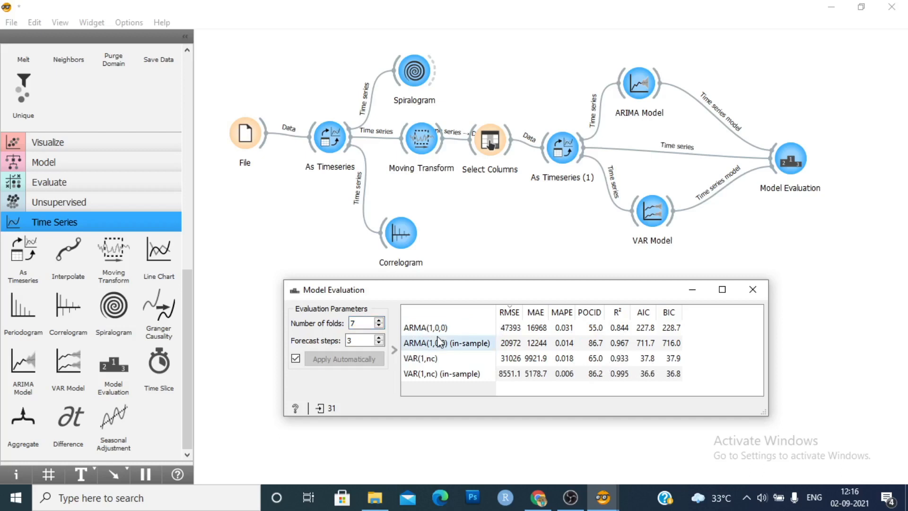